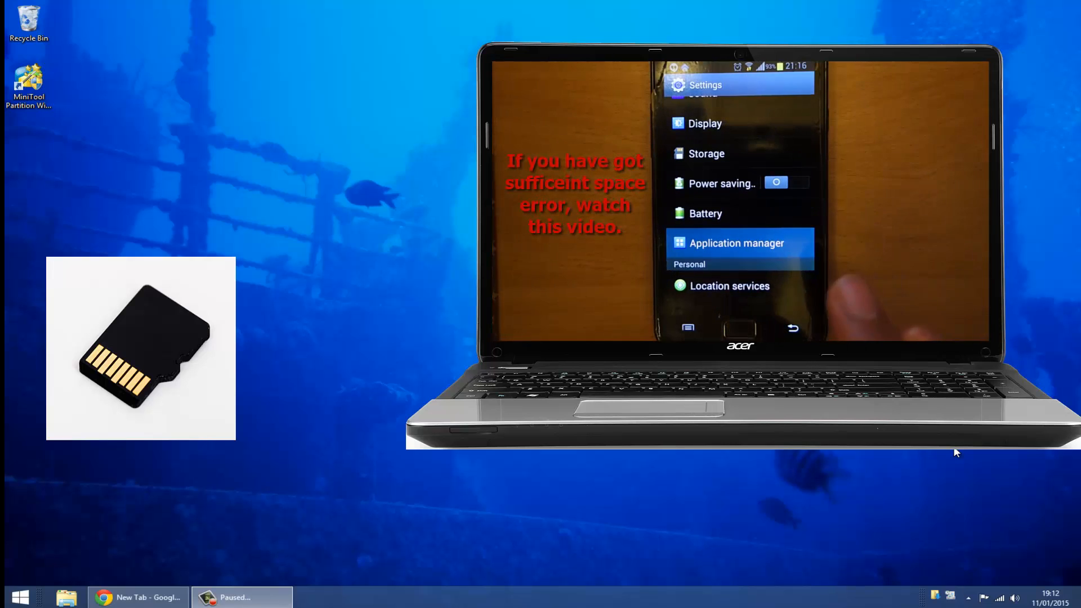
Step: Open Removable Disk (I:) from This PC and select all six of its folders for copying
click(737, 243)
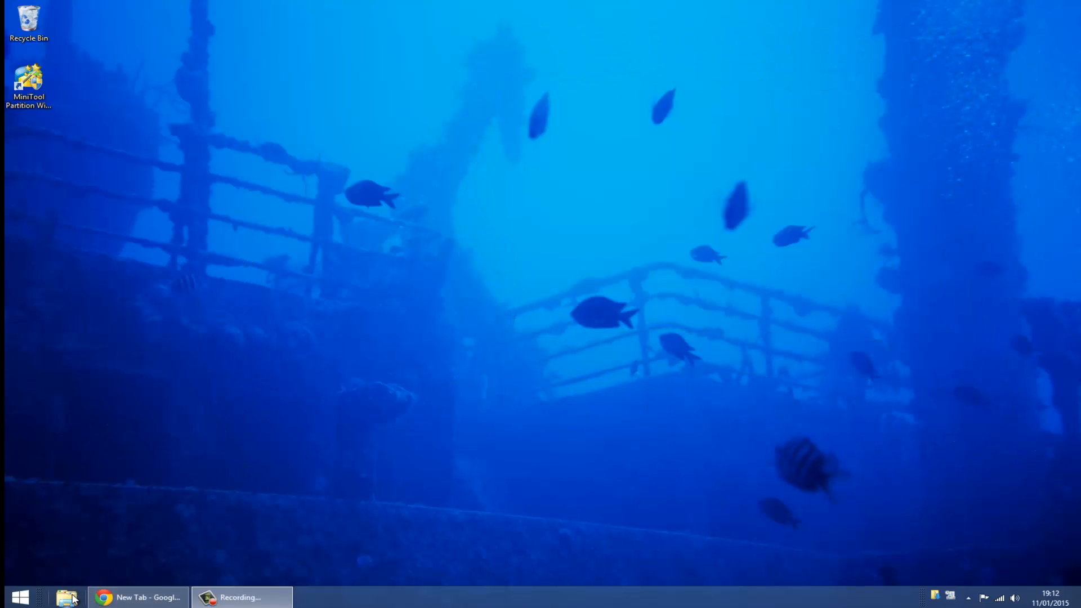
click(63, 597)
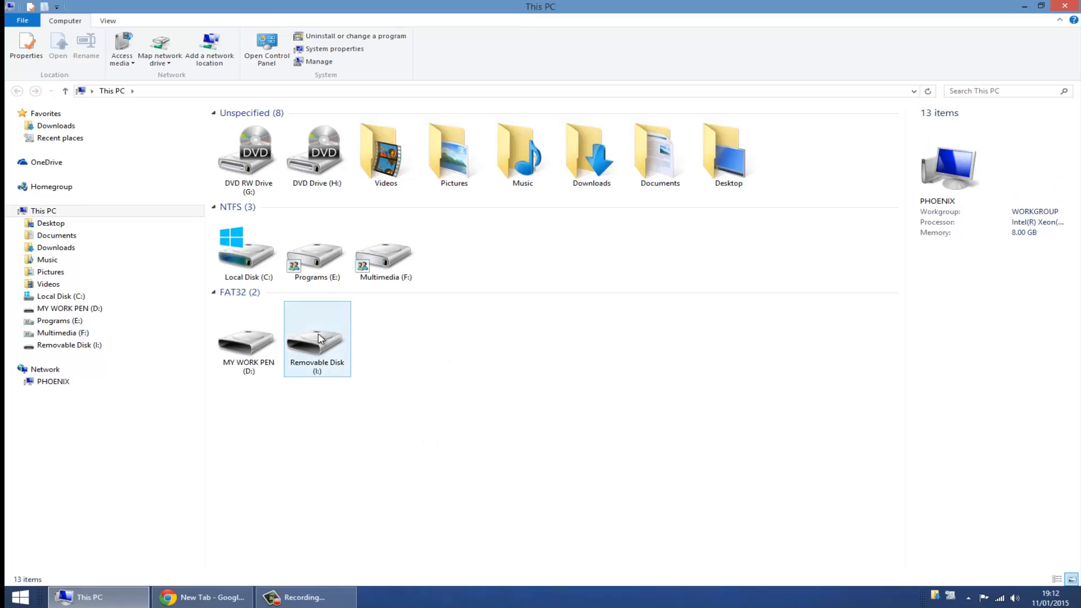
double_click(316, 336)
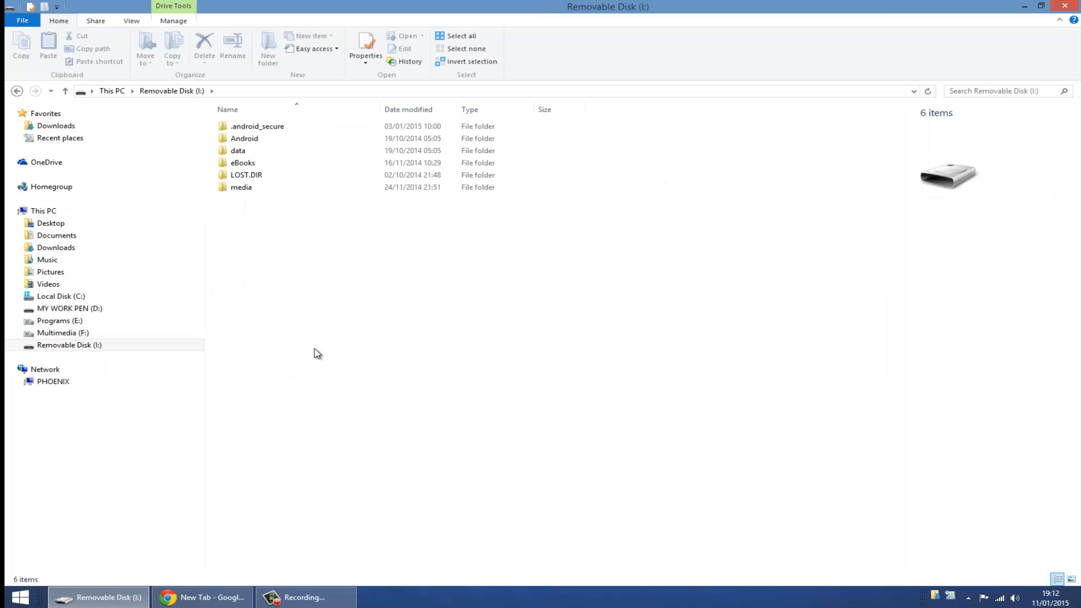
mouse_move(422, 345)
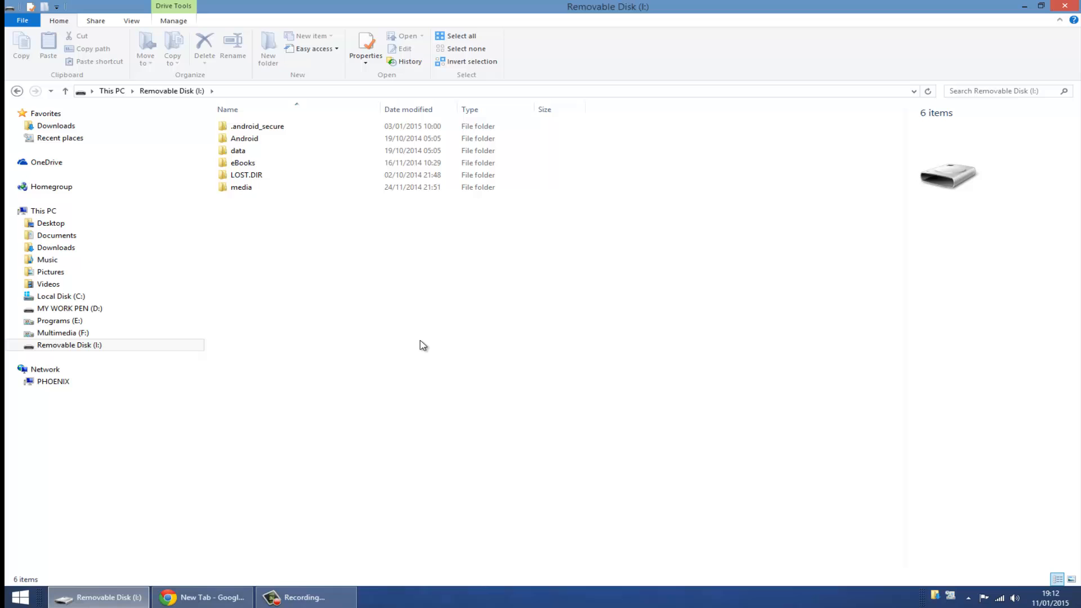
key(Ctrl+A)
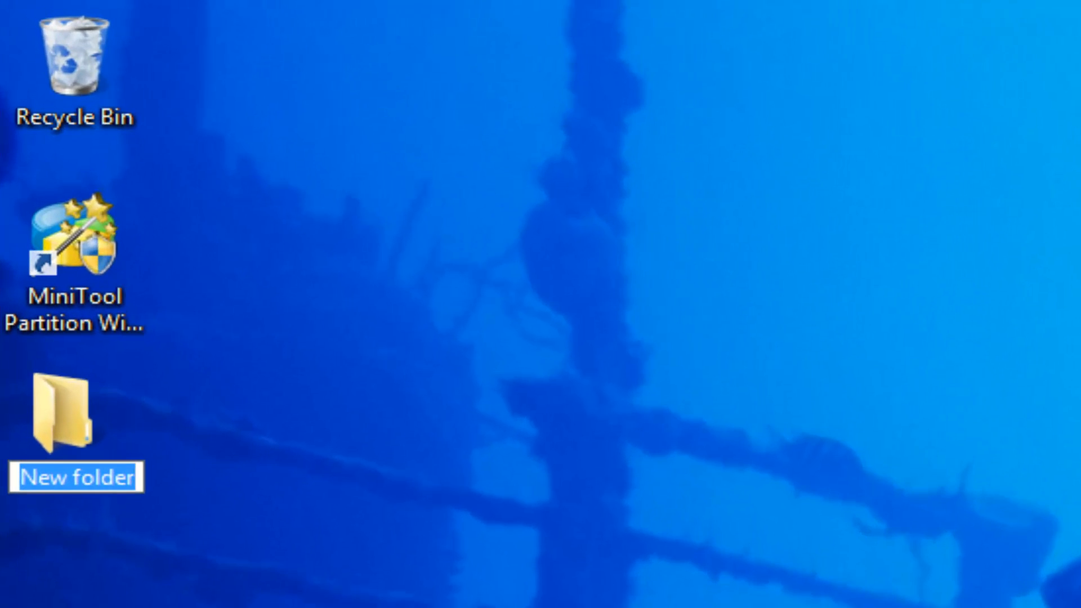
Step: Name the new desktop folder 'mobile phone sd' and paste the SD card's 8.03 GB of files into it
text(mobile)
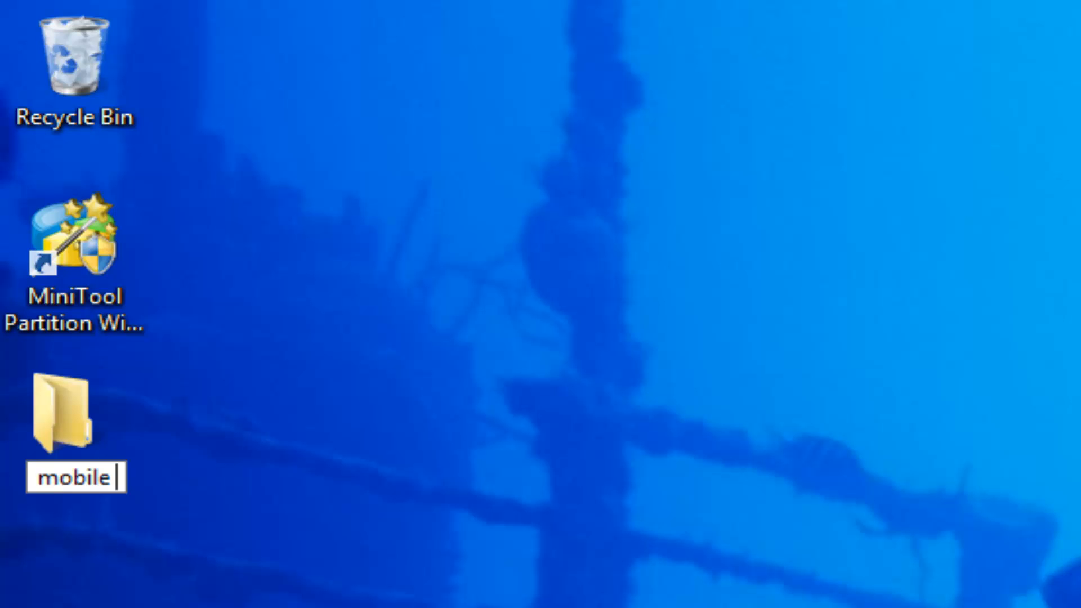
text(phone)
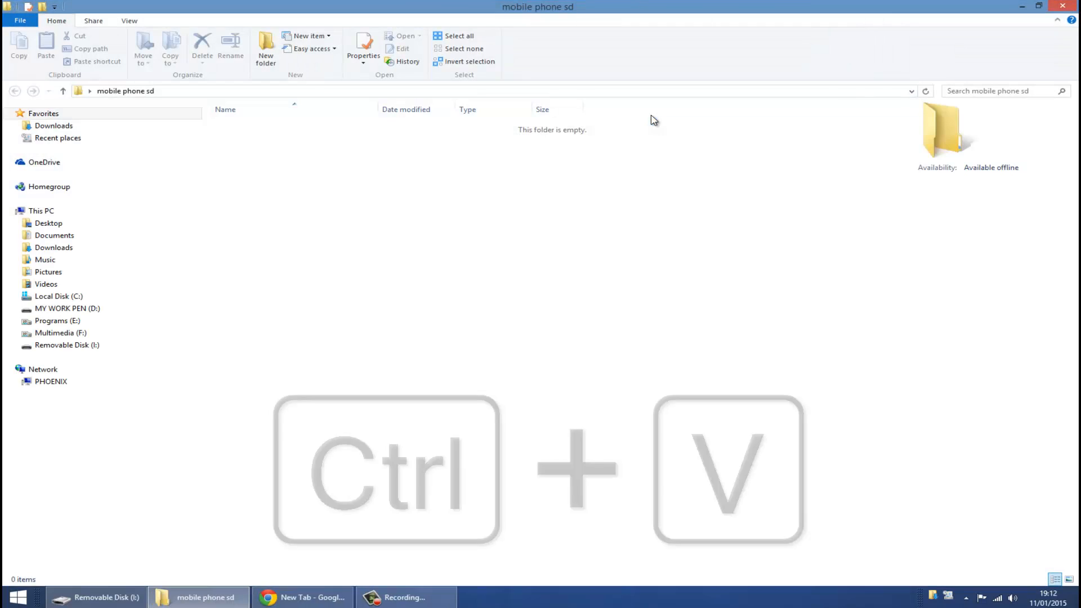
key(ctrl+v)
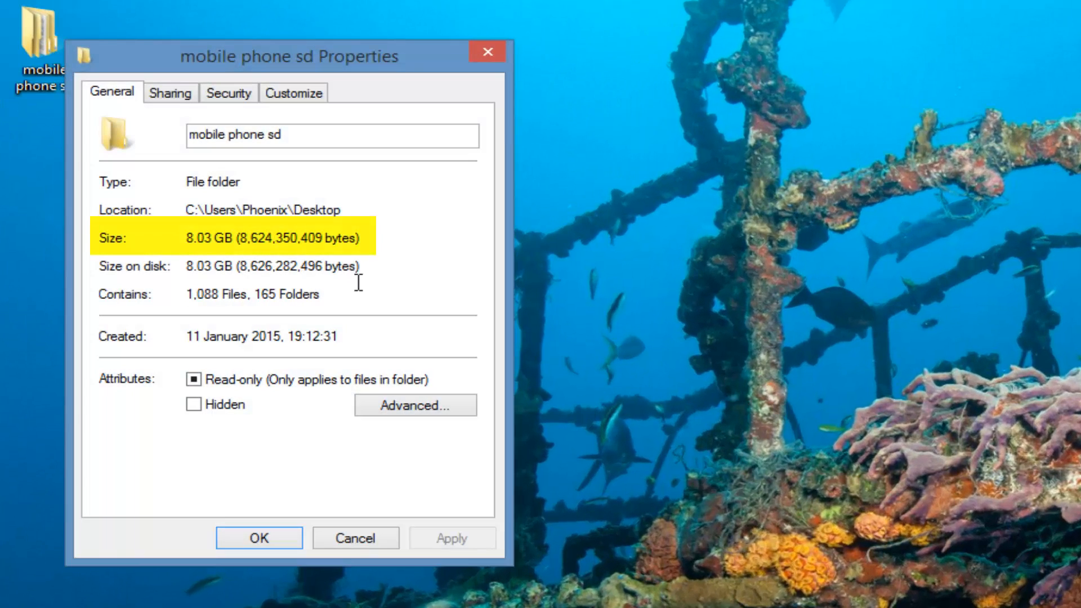
mouse_move(370, 163)
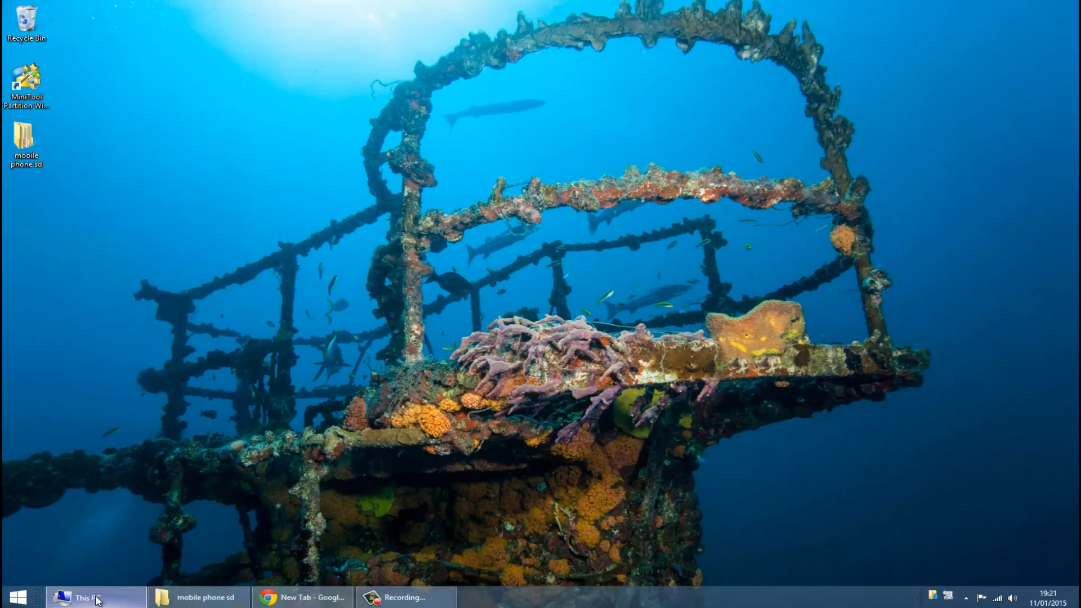
Step: Launch MiniTool Partition Wizard 8 from its desktop shortcut
click(87, 597)
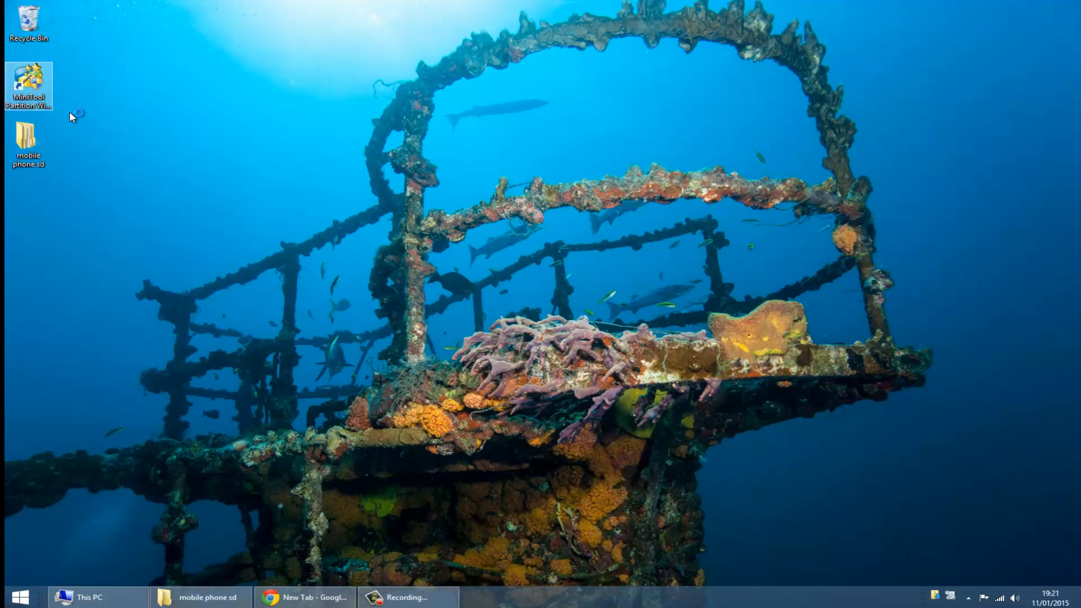
double_click(28, 77)
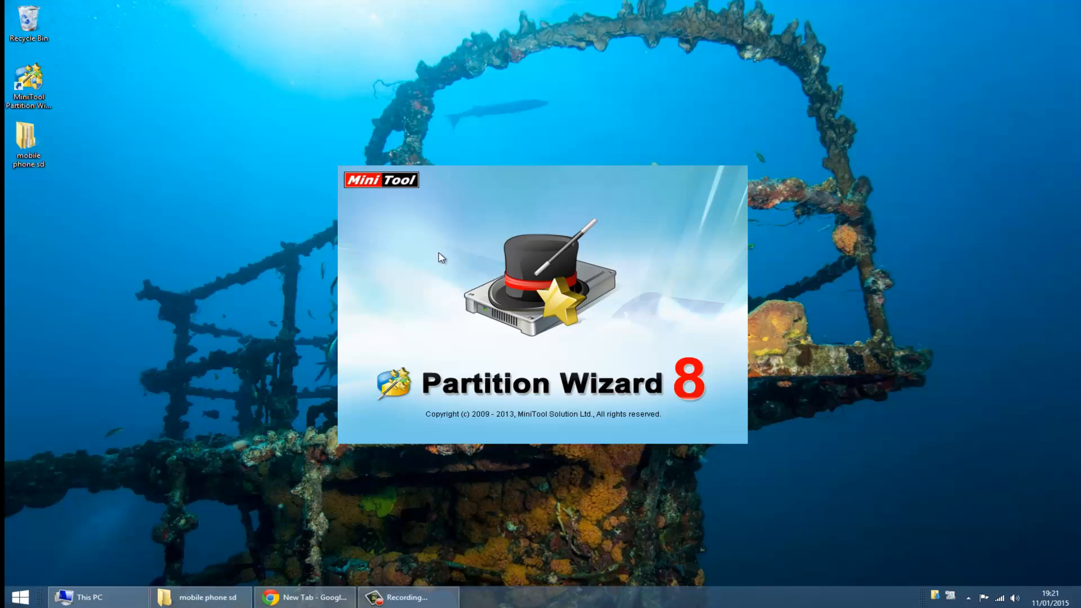
mouse_move(271, 263)
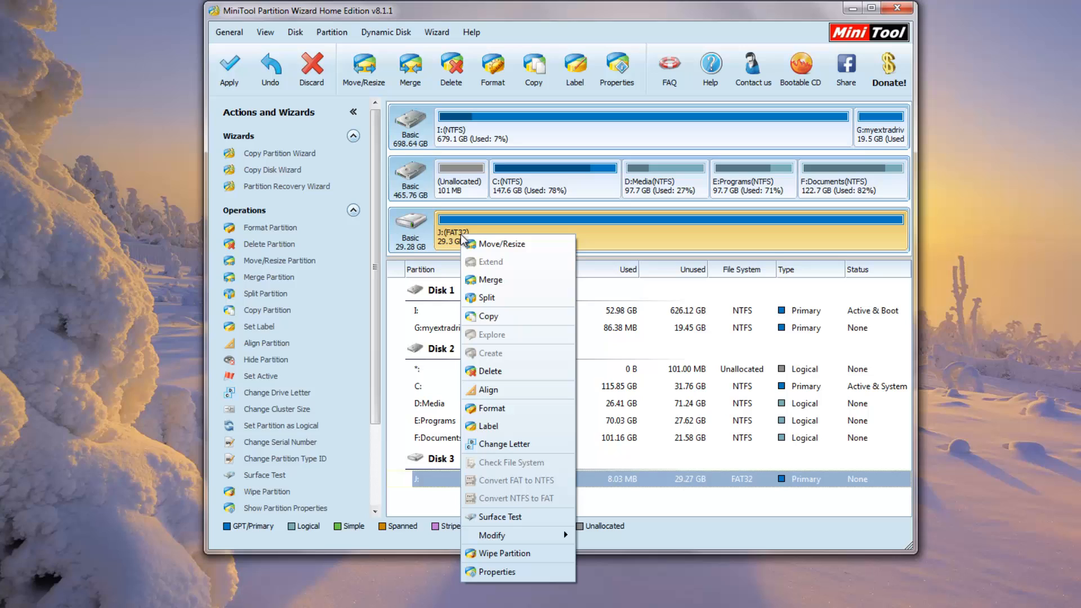
mouse_move(506, 297)
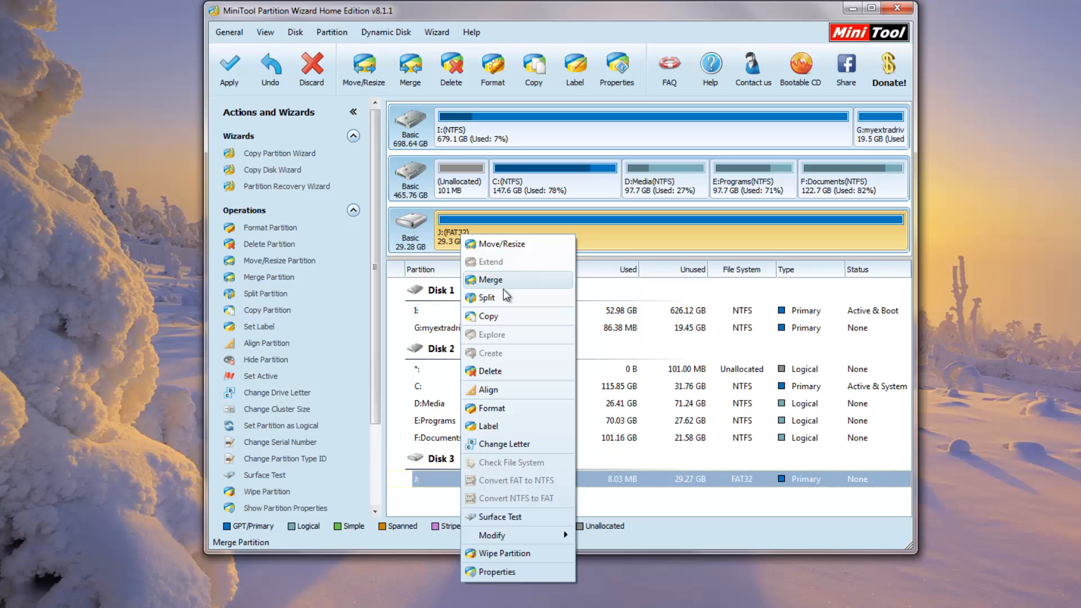
Step: Split FAT32 partition J: into 22.6 GB J: and a new ~6.7 GB M: partition
click(486, 297)
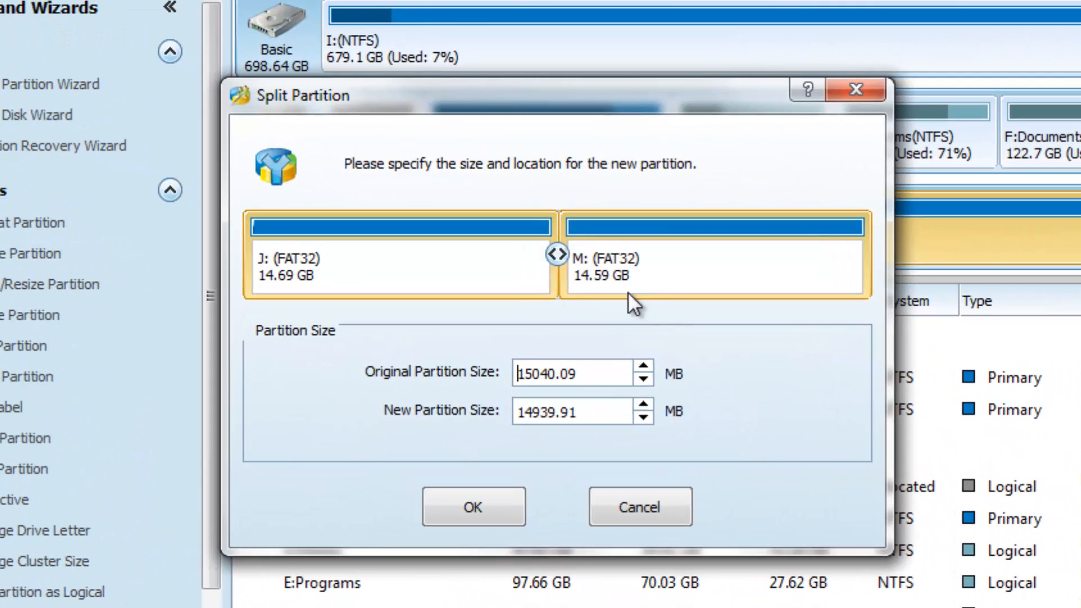
drag(558, 251, 656, 247)
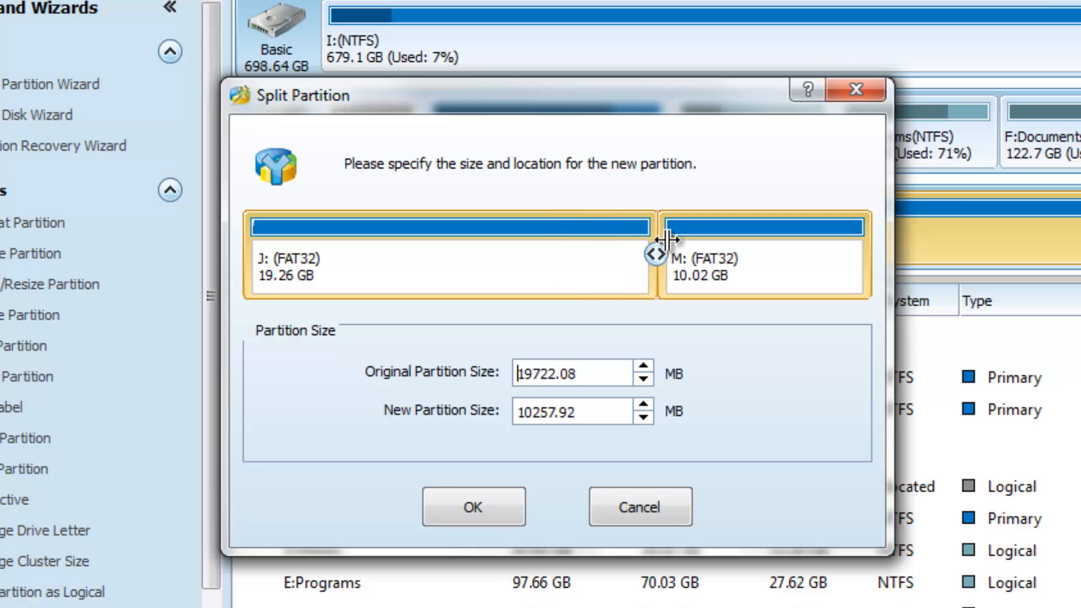
drag(655, 251, 696, 251)
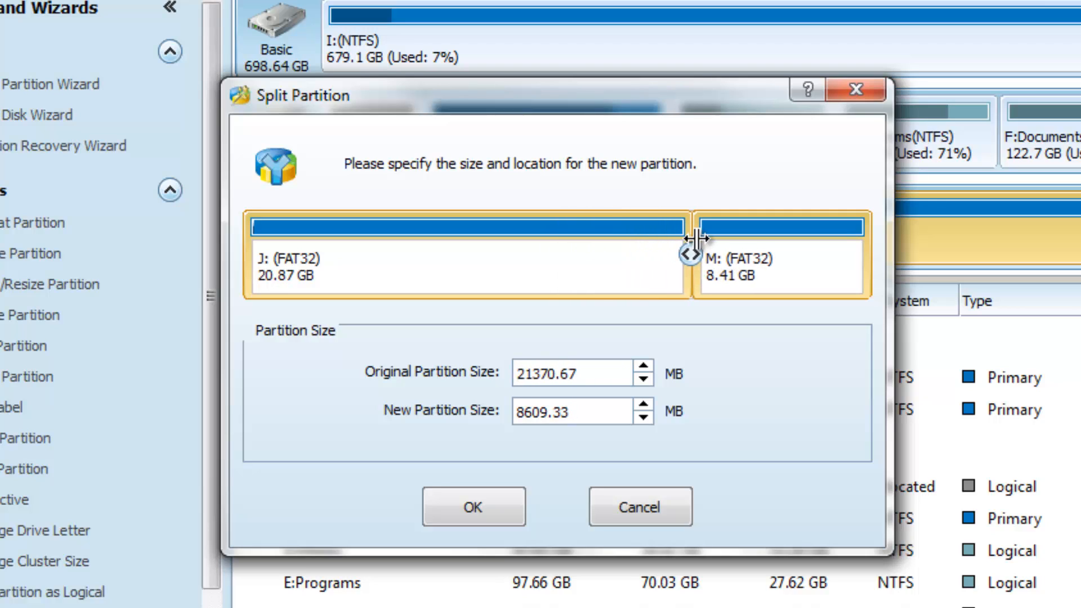
drag(692, 254, 699, 253)
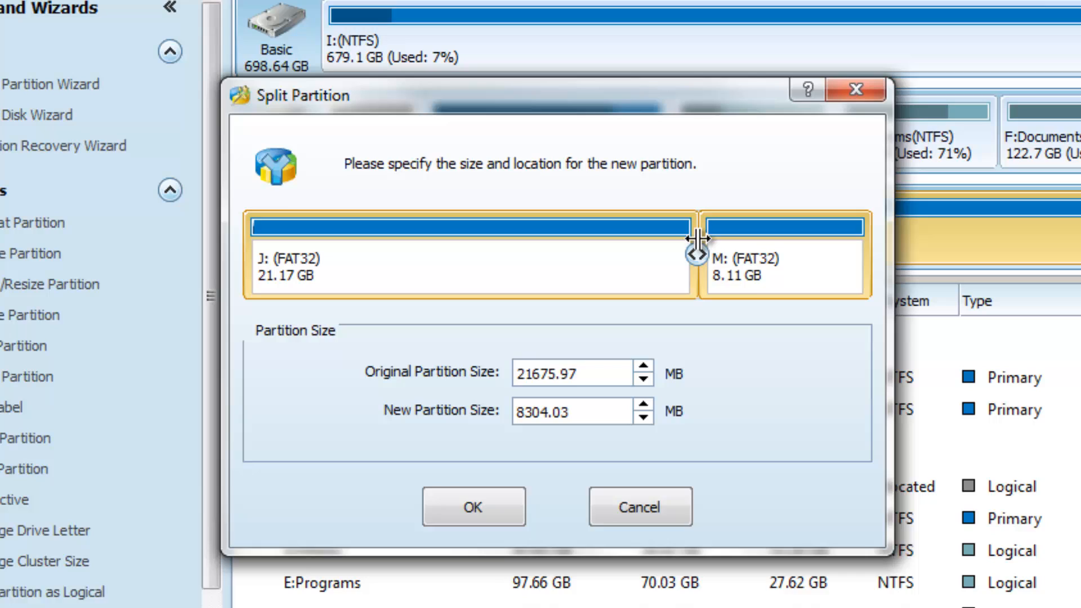
mouse_move(441, 376)
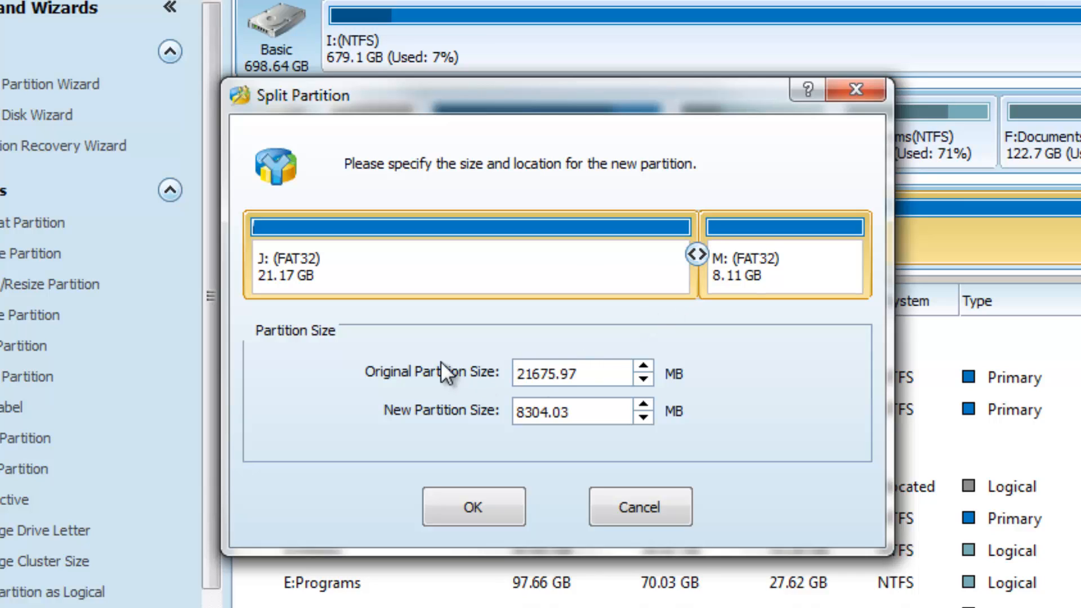
mouse_move(698, 268)
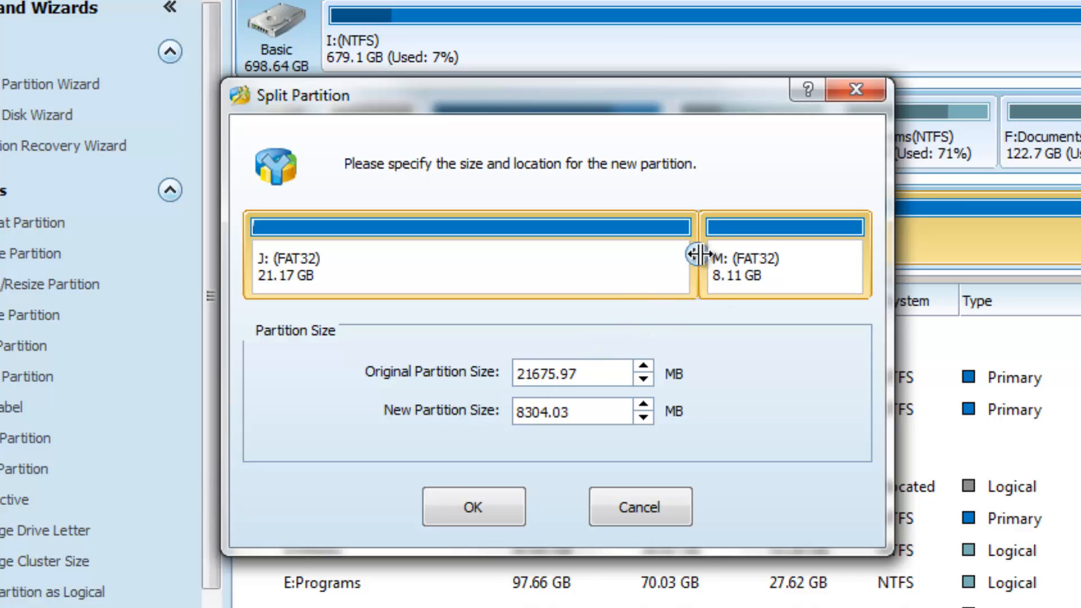
drag(695, 259, 724, 259)
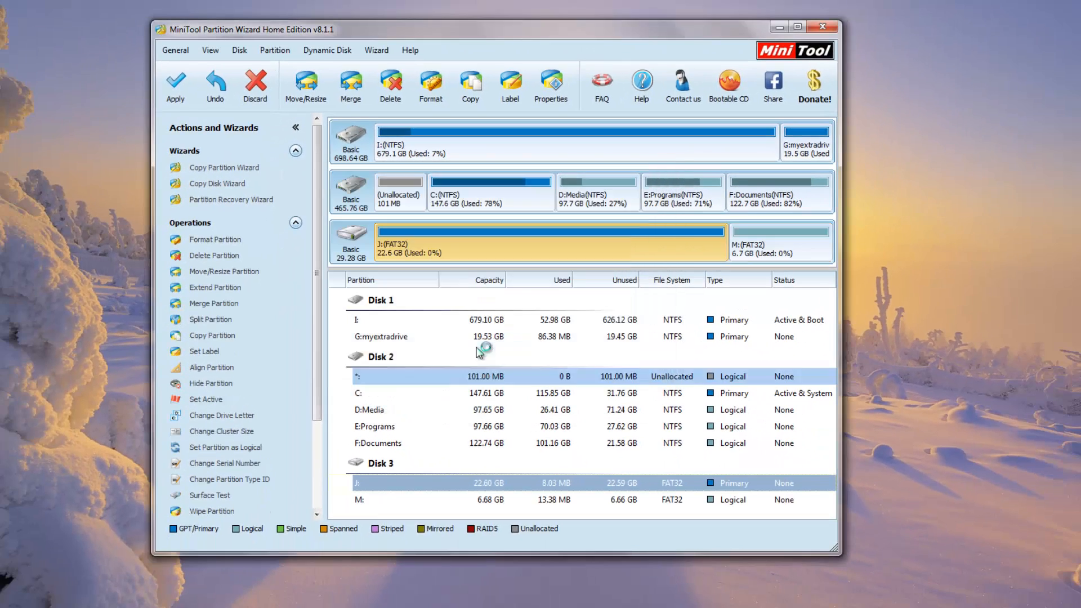
click(778, 241)
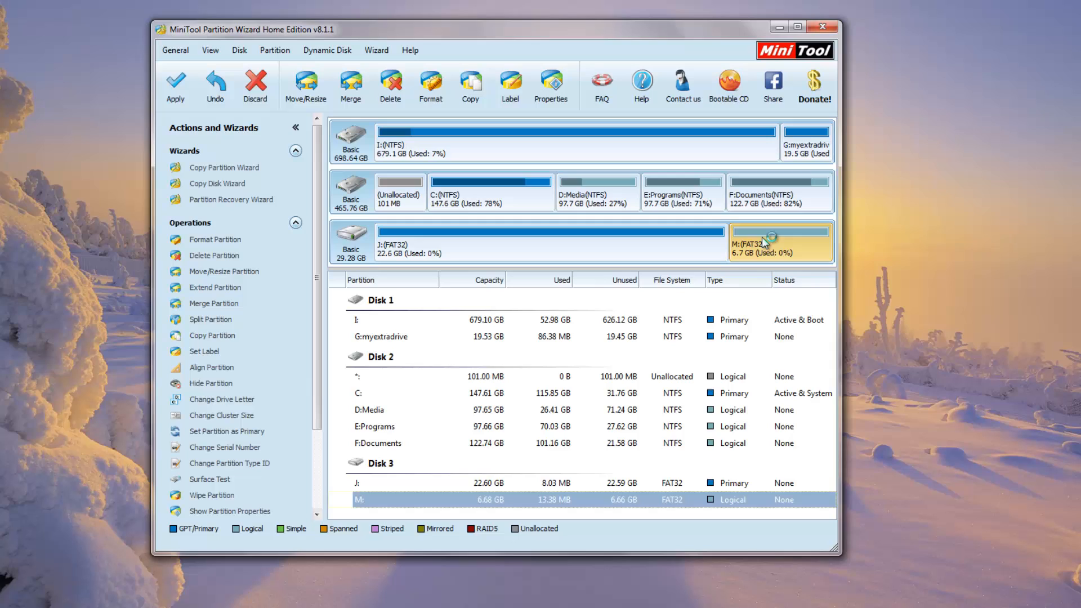
right_click(765, 241)
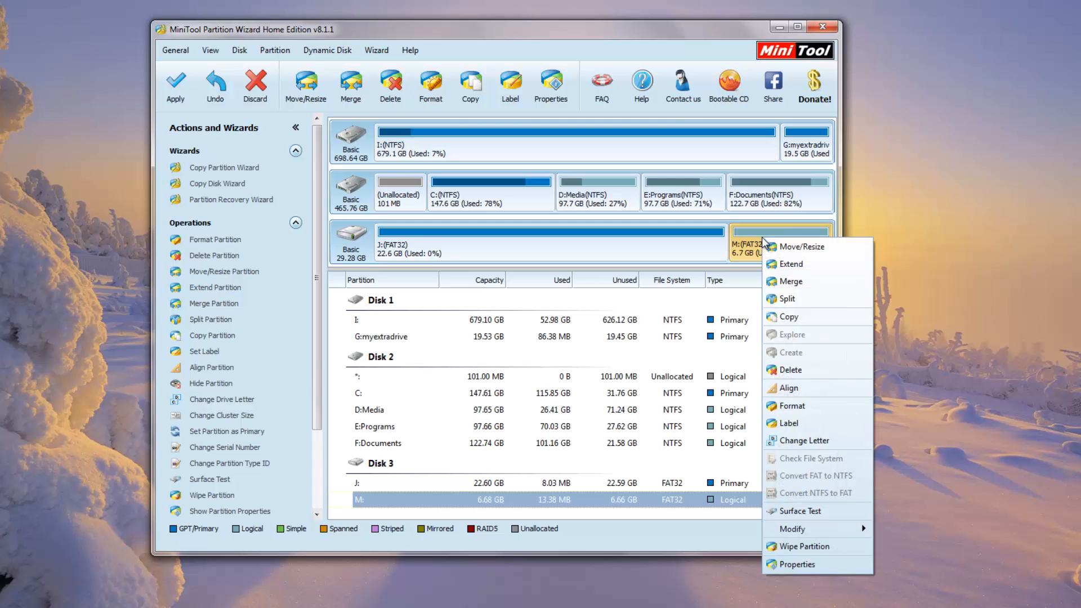
mouse_move(808, 302)
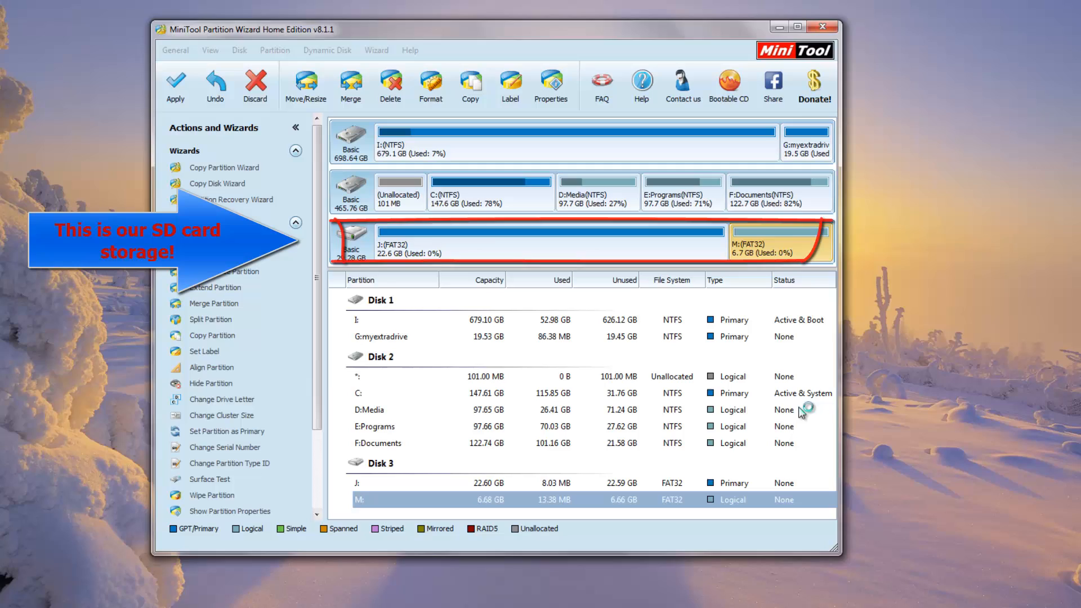
Step: Queue formatting the 6.7 GB M: partition as Ext2 with the label 'system'
click(430, 84)
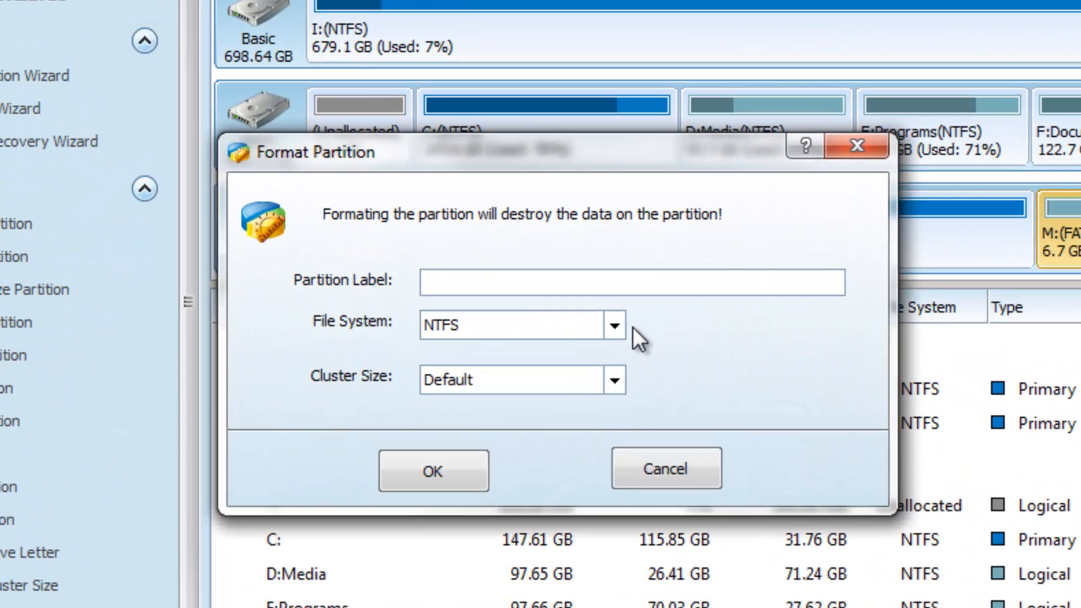
mouse_move(666, 331)
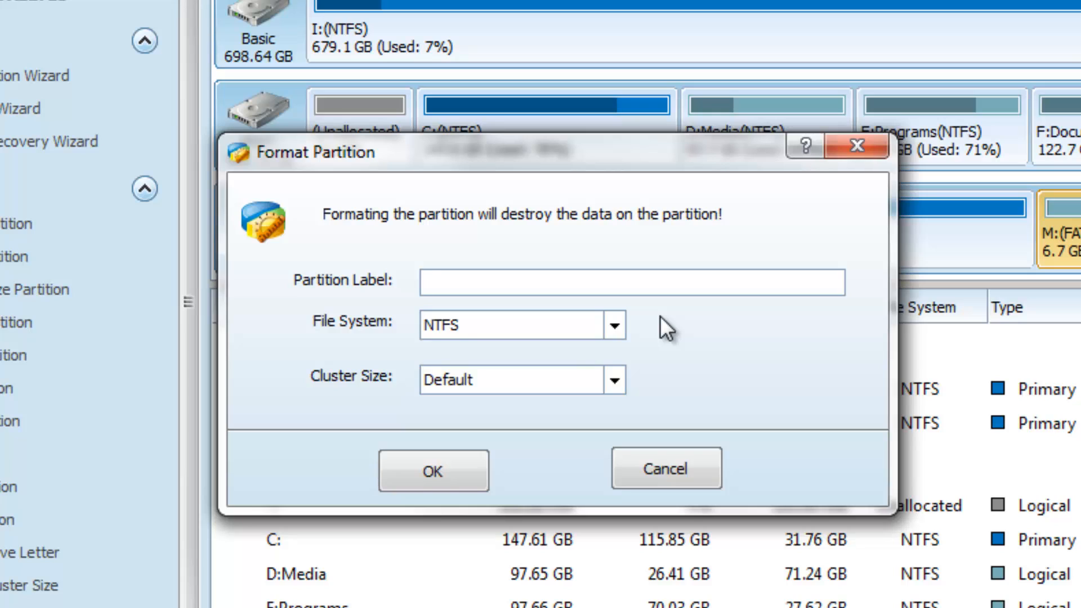
text(system)
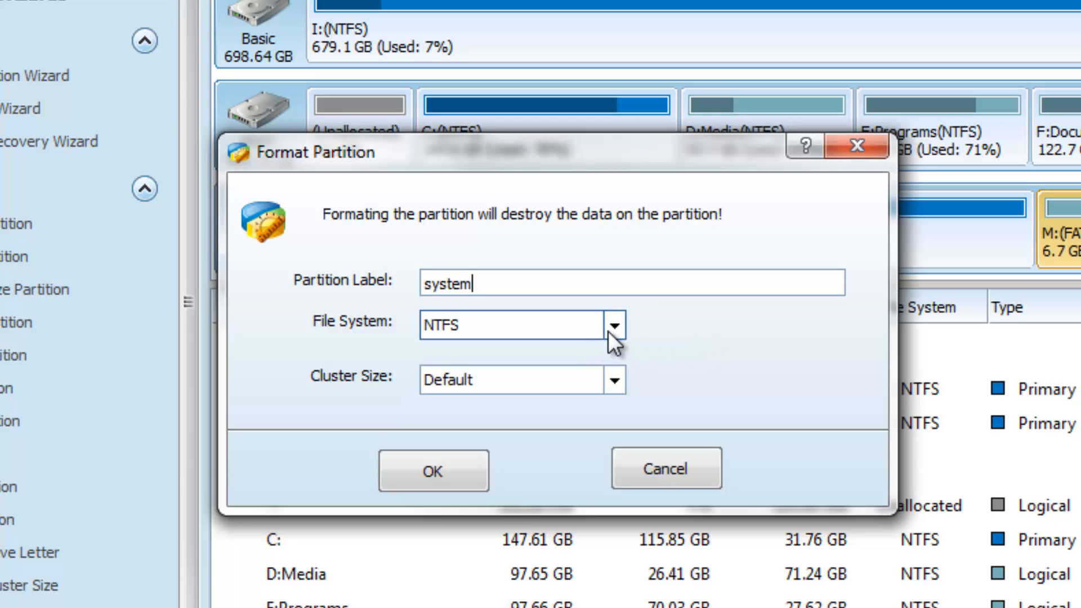
click(615, 324)
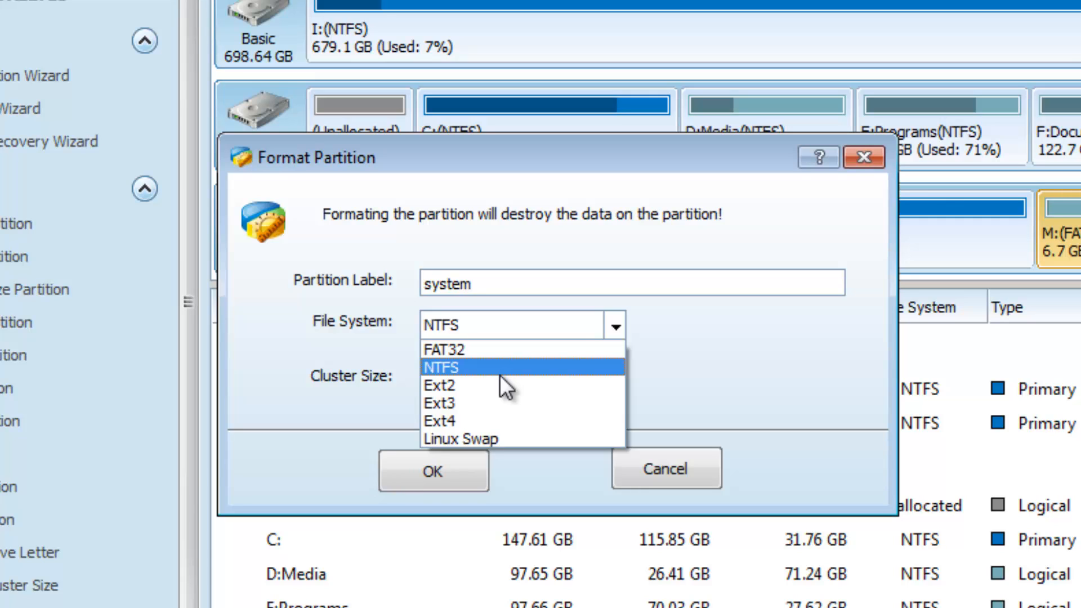
mouse_move(508, 396)
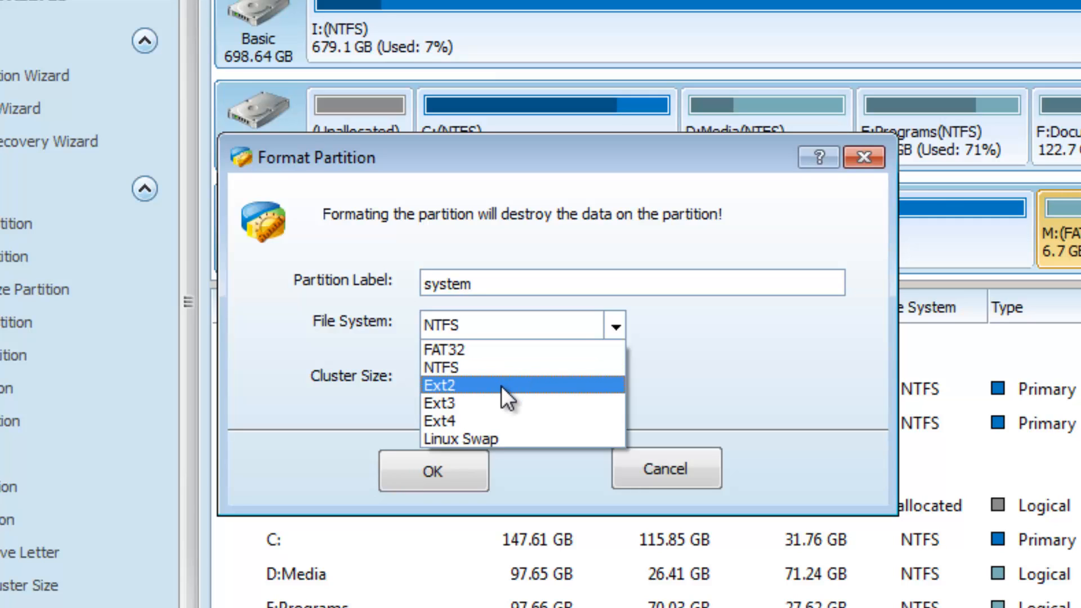
click(457, 385)
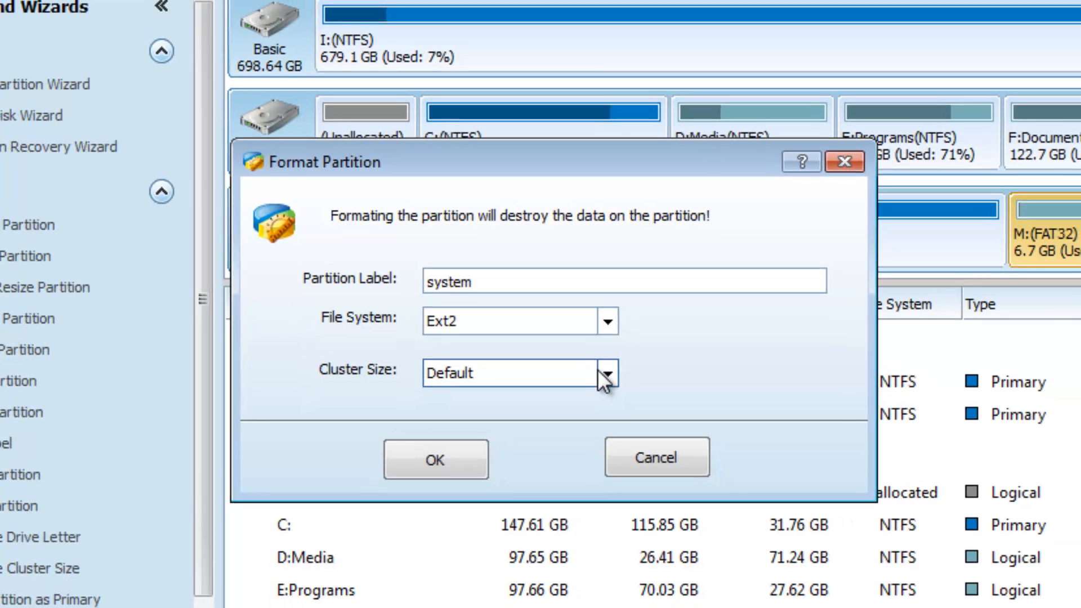
click(434, 460)
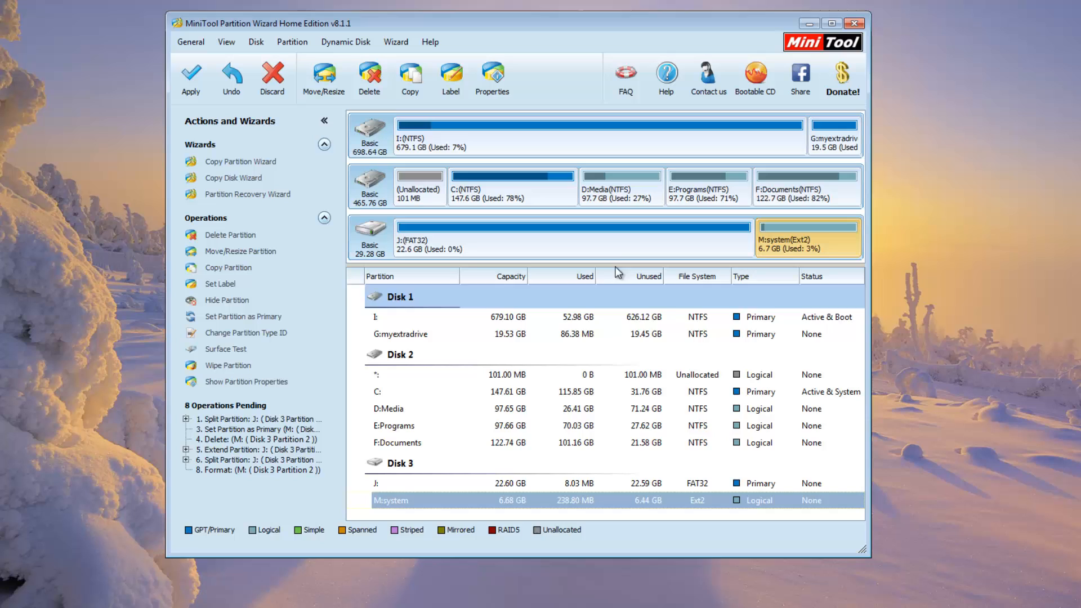
Step: Select the new system partition and bring up its context actions
click(591, 237)
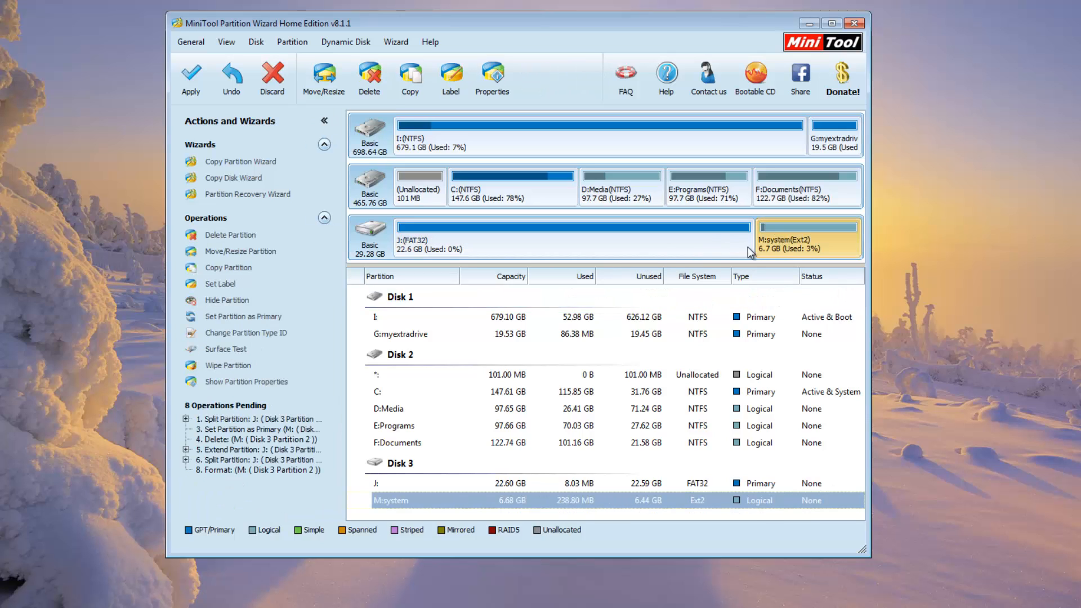
right_click(806, 239)
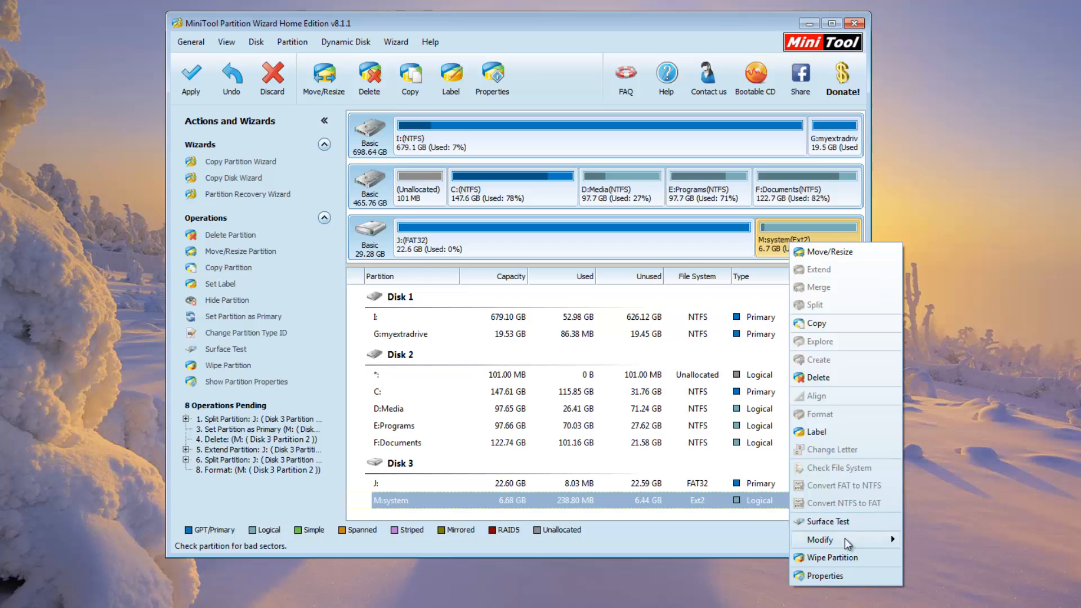
mouse_move(845, 540)
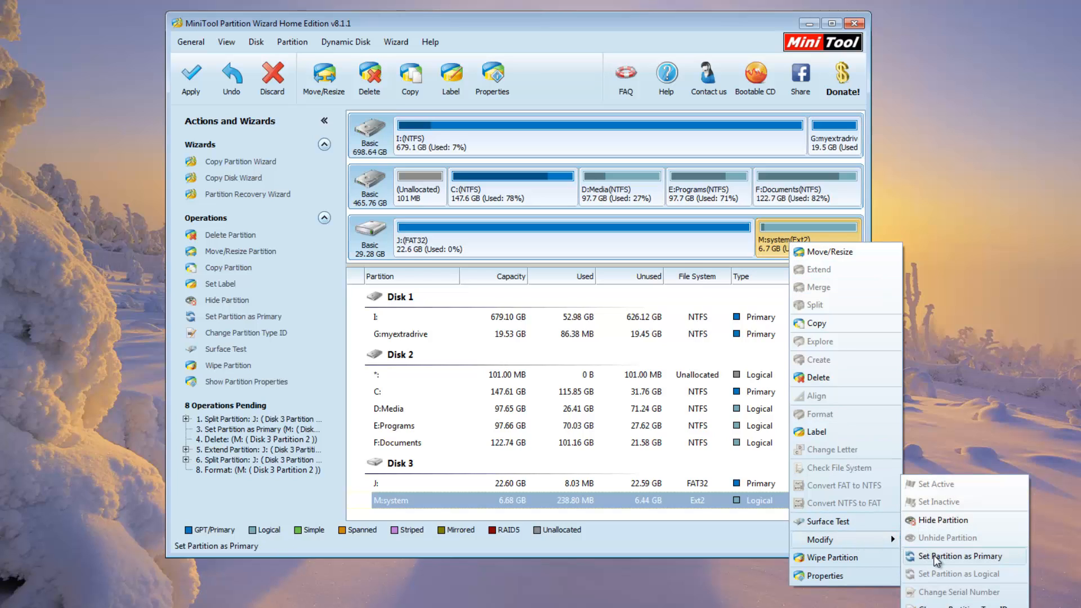
Step: Set the system partition as primary, then review the J: FAT32 partition's properties
click(964, 556)
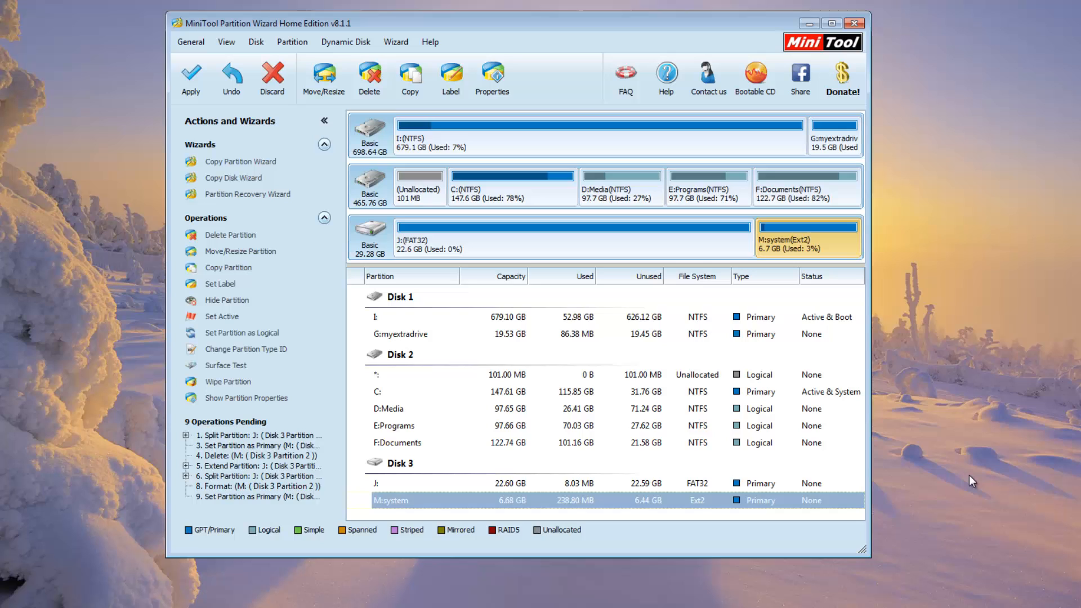
click(562, 238)
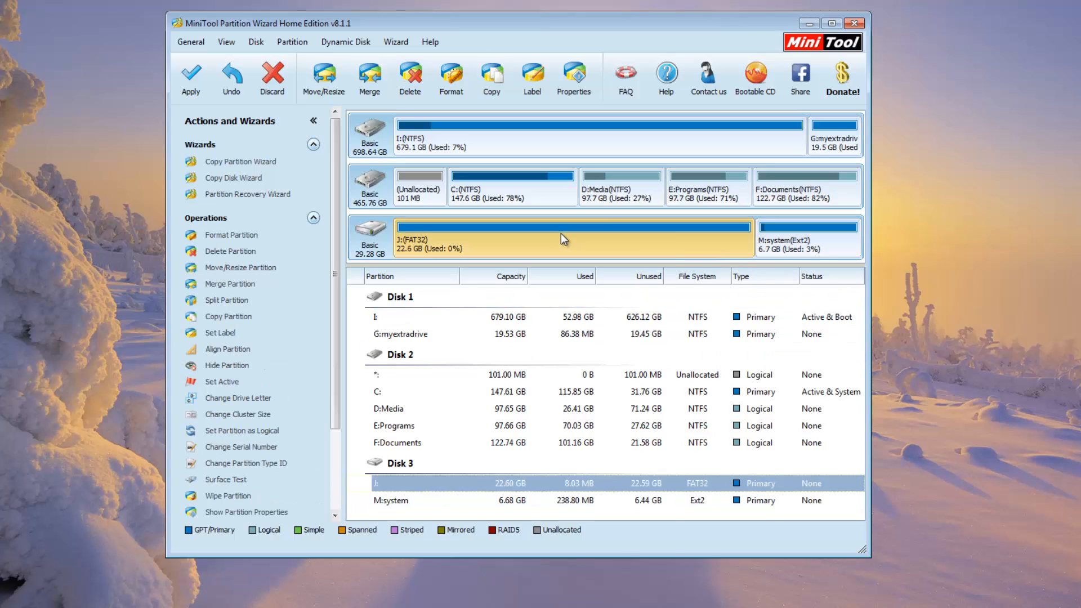
right_click(563, 239)
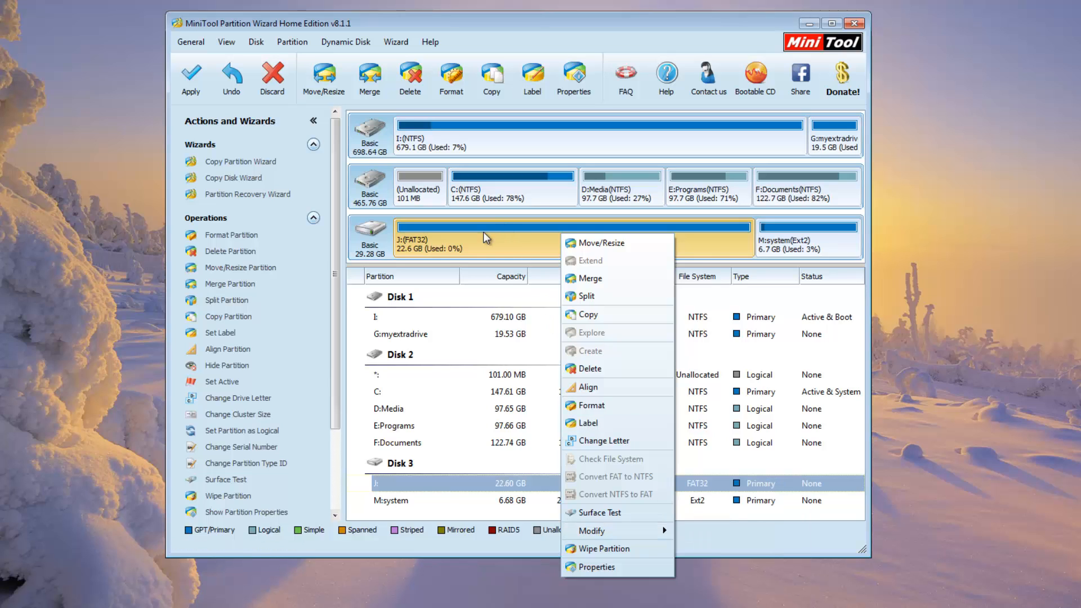
click(597, 566)
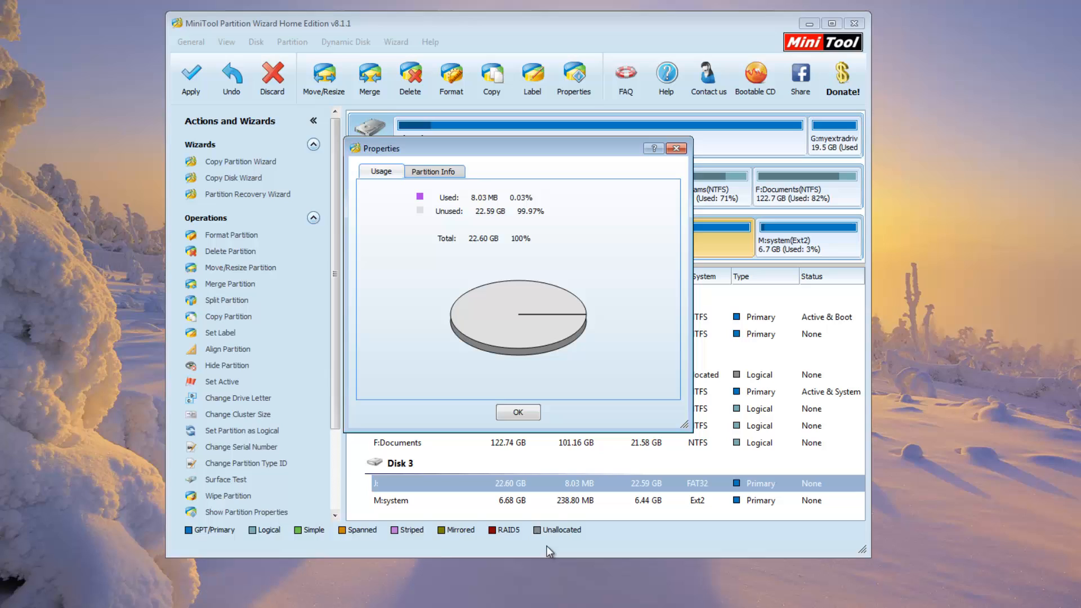
click(435, 171)
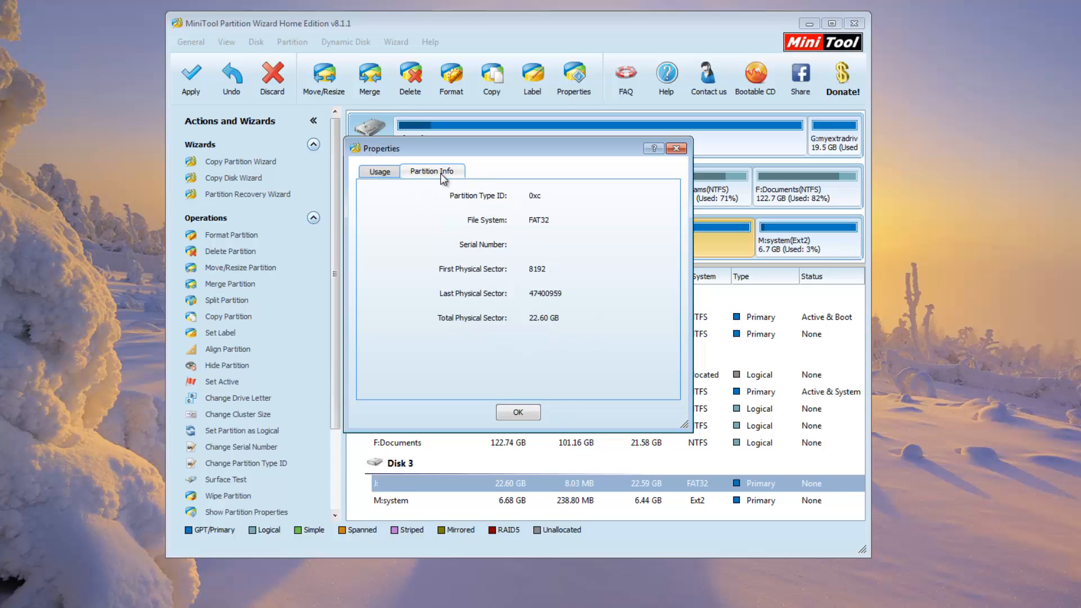
mouse_move(579, 264)
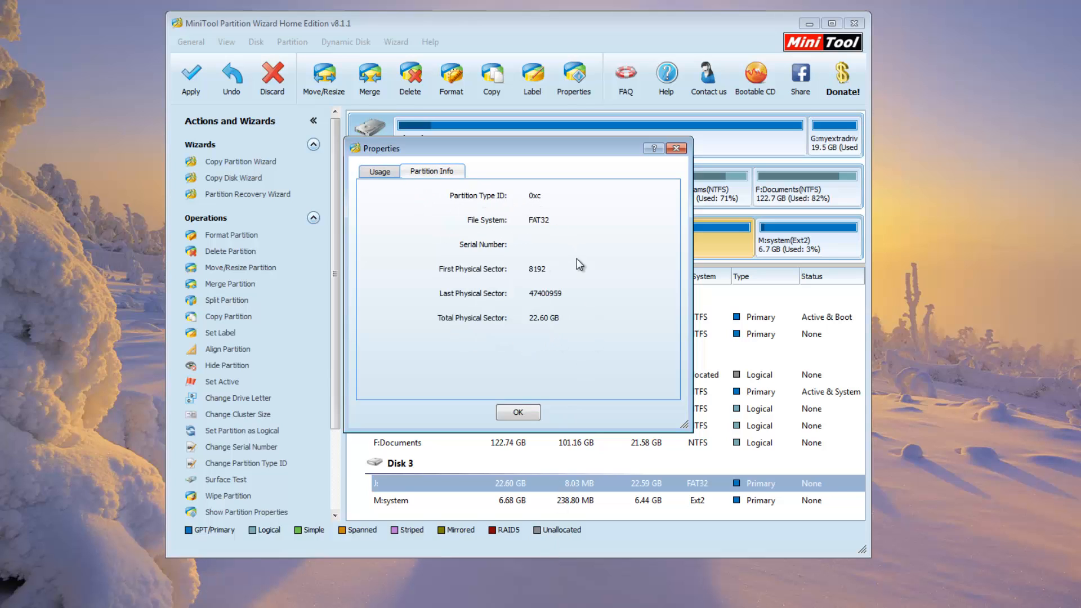
mouse_move(662, 261)
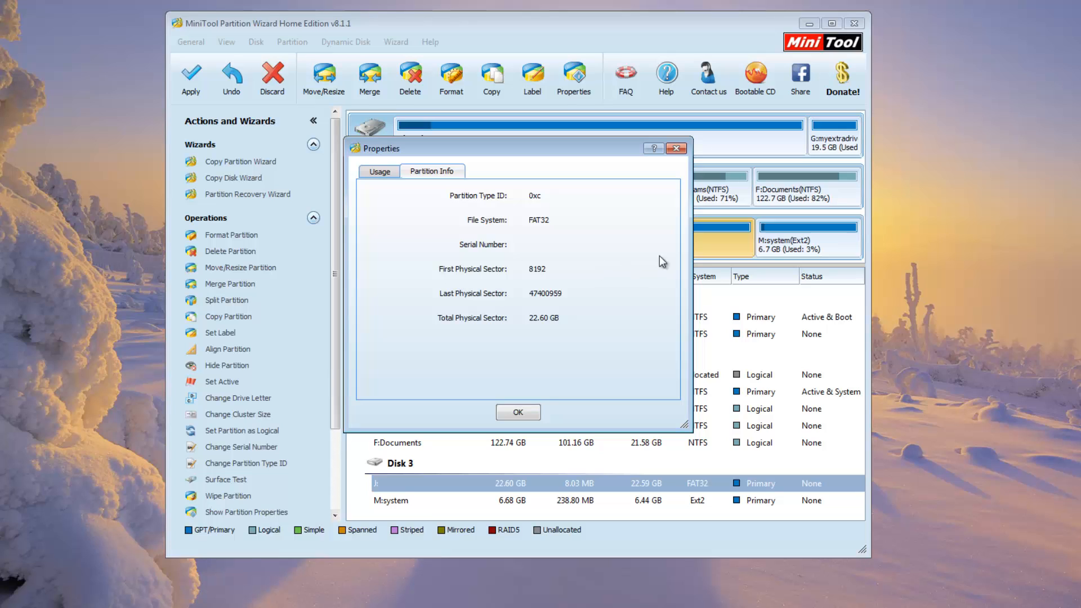
click(518, 412)
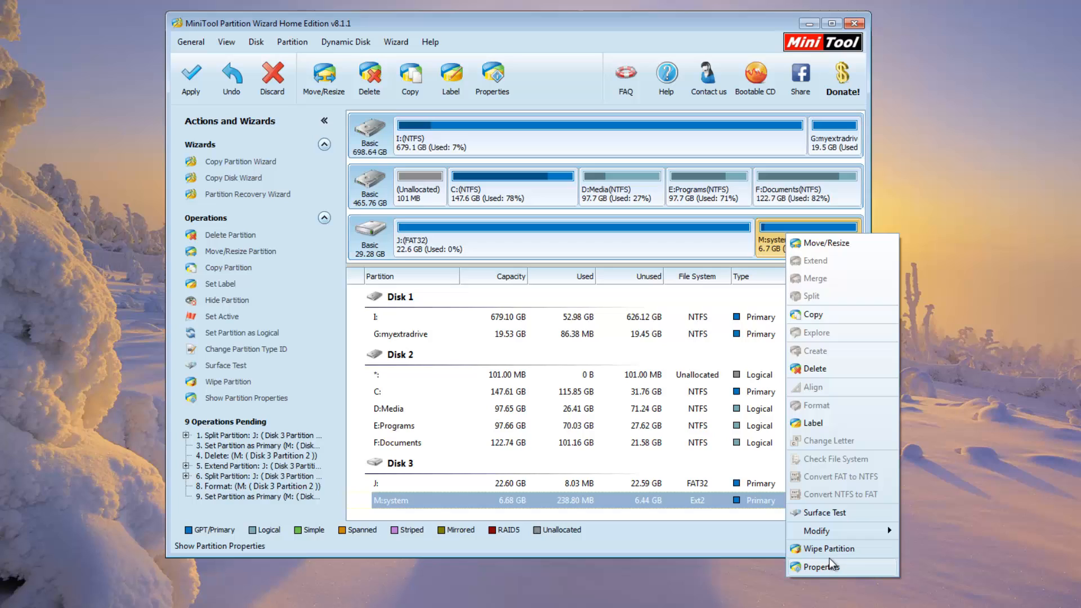
Step: Review the system partition's partition and Ext2 file system details, then return to the disk layout
click(822, 566)
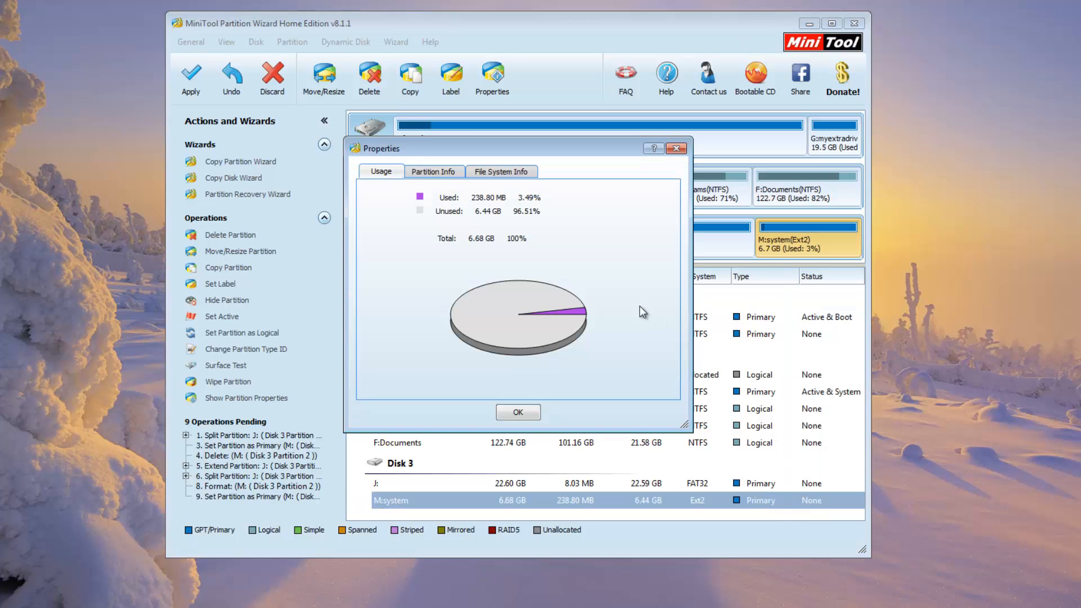
click(435, 172)
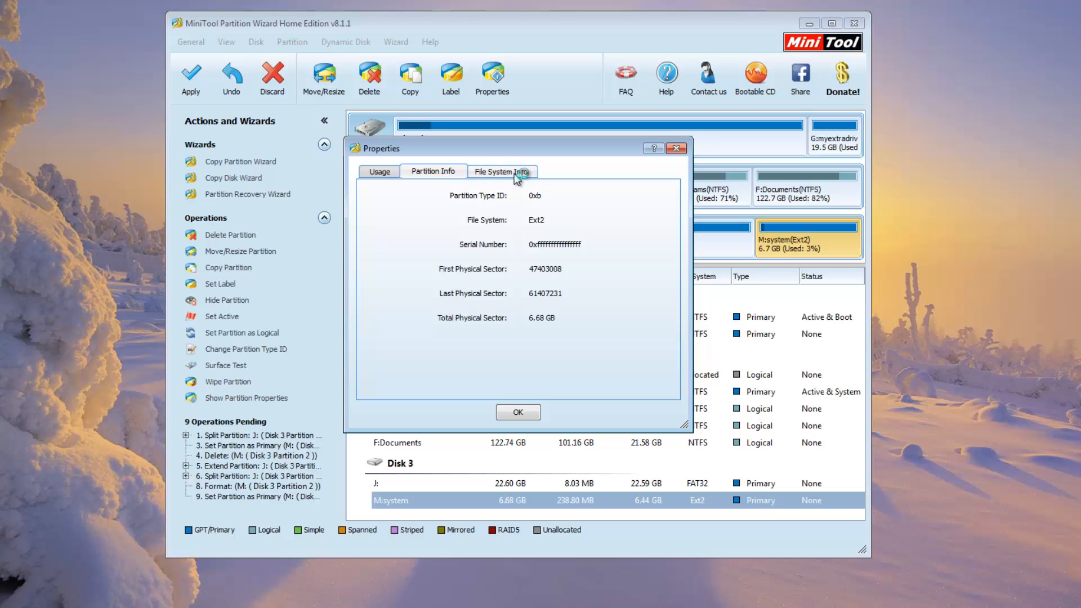
click(502, 171)
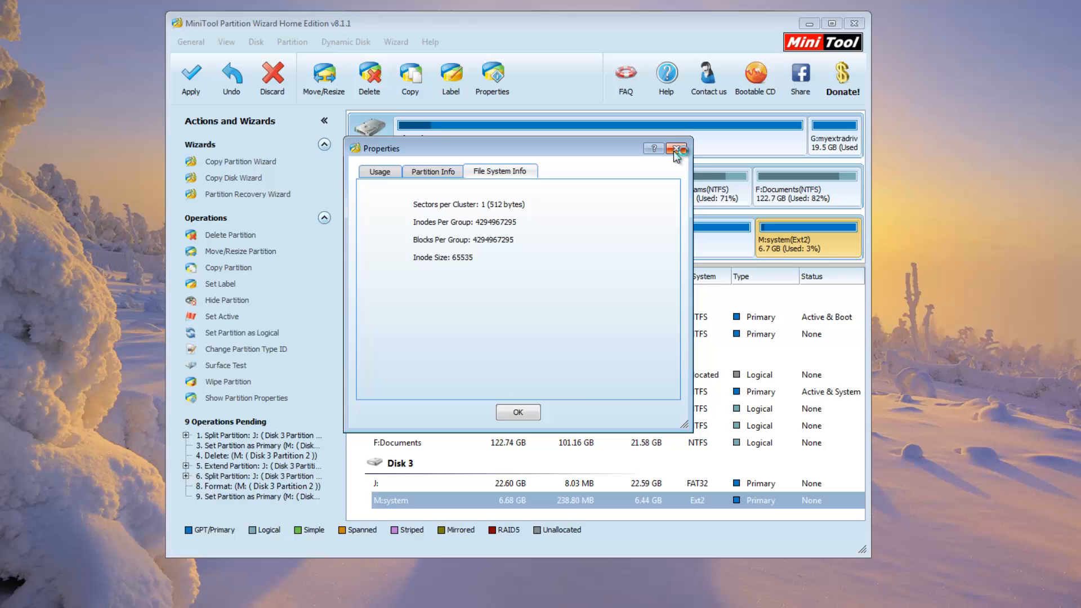
click(675, 148)
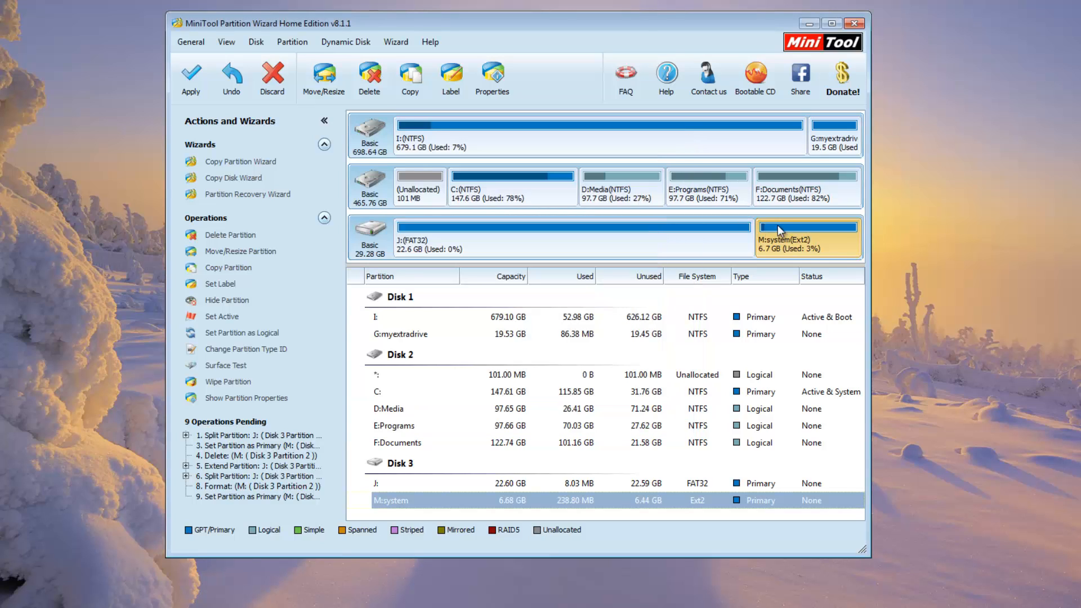
mouse_move(781, 230)
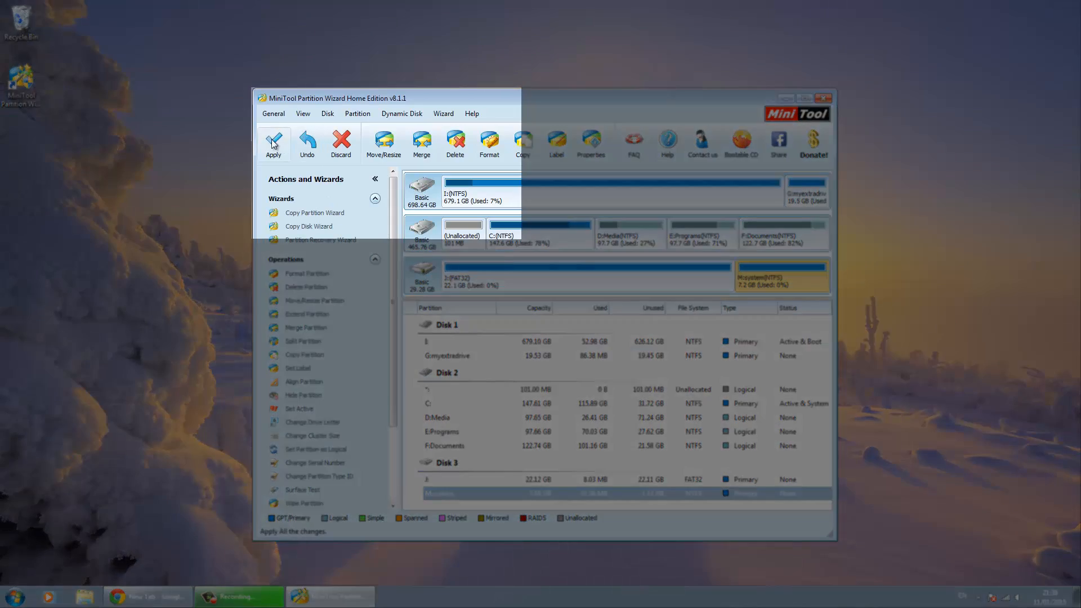
Step: Apply all nine pending partition operations to the SD card and confirm
click(272, 141)
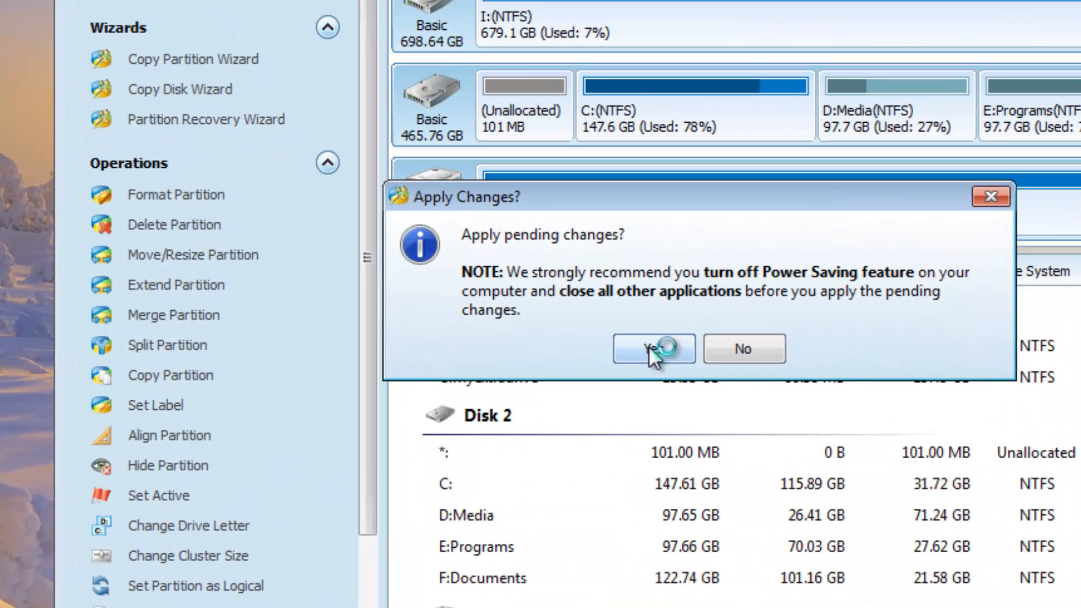
click(653, 349)
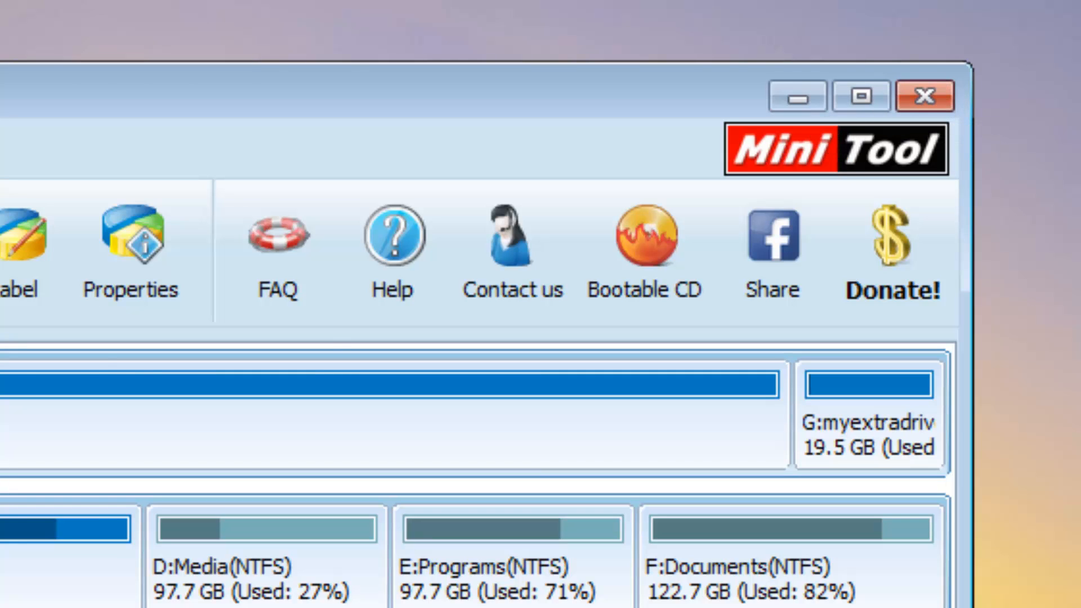
Step: Browse Network > PHOENIX to the 'mobile phone sd' backup, select all six folders, and open Removable Disk (I:)
click(7, 591)
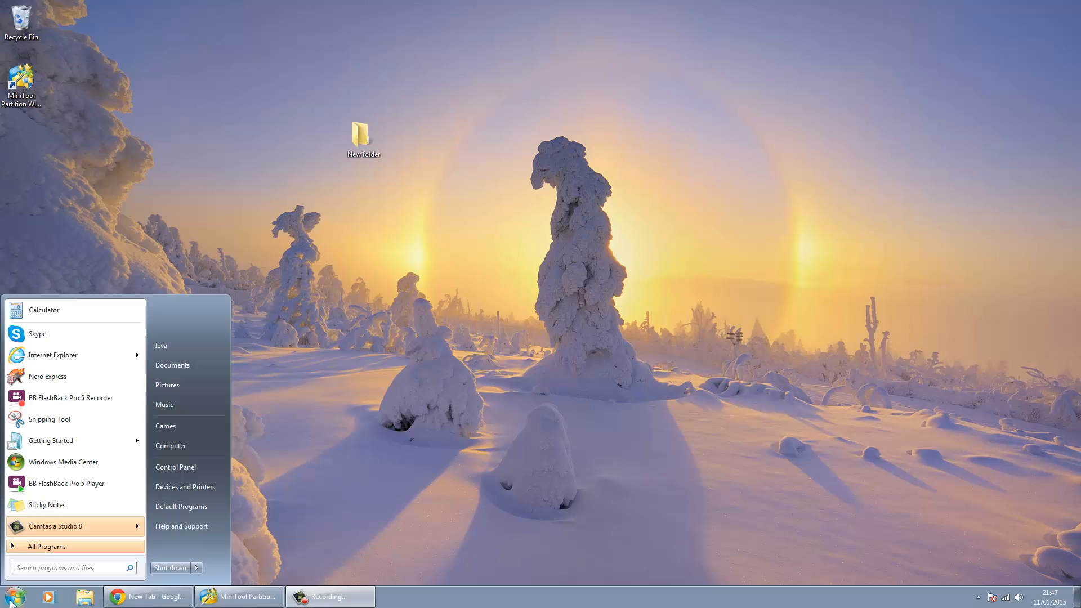
click(169, 446)
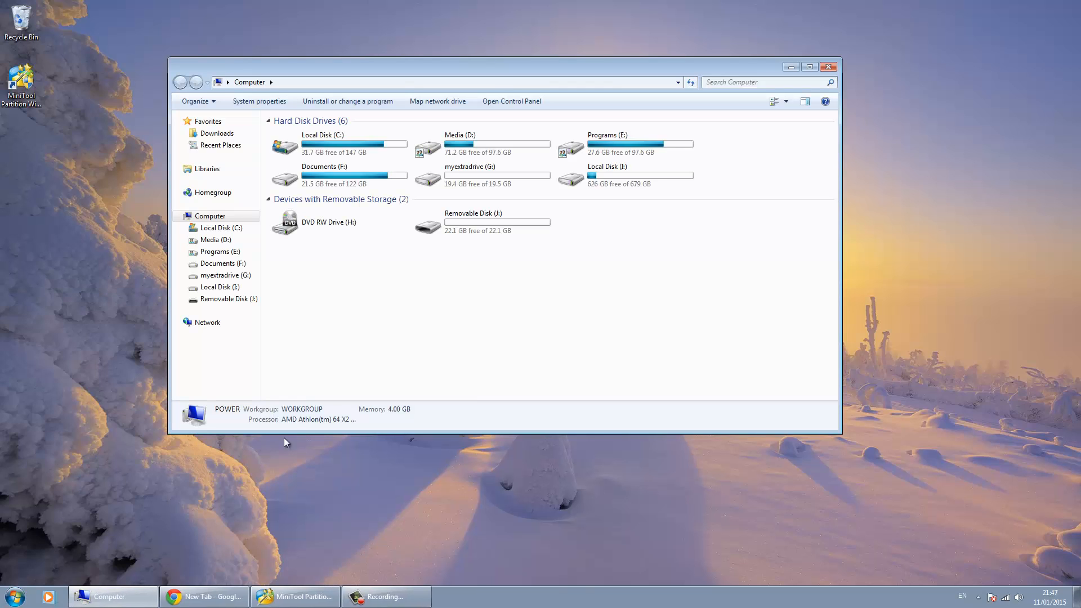
mouse_move(482, 222)
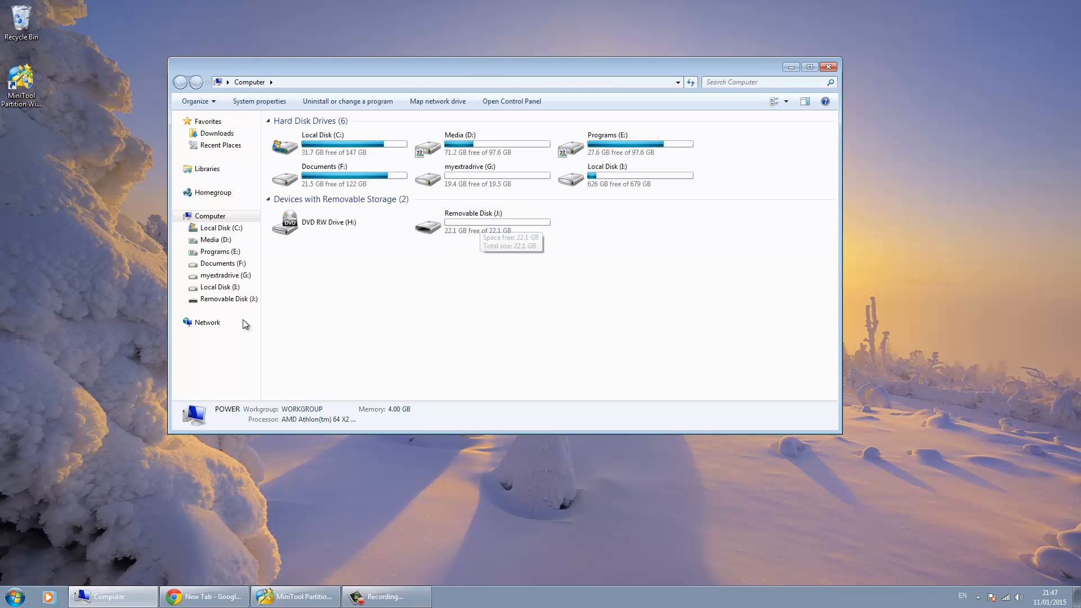
click(207, 322)
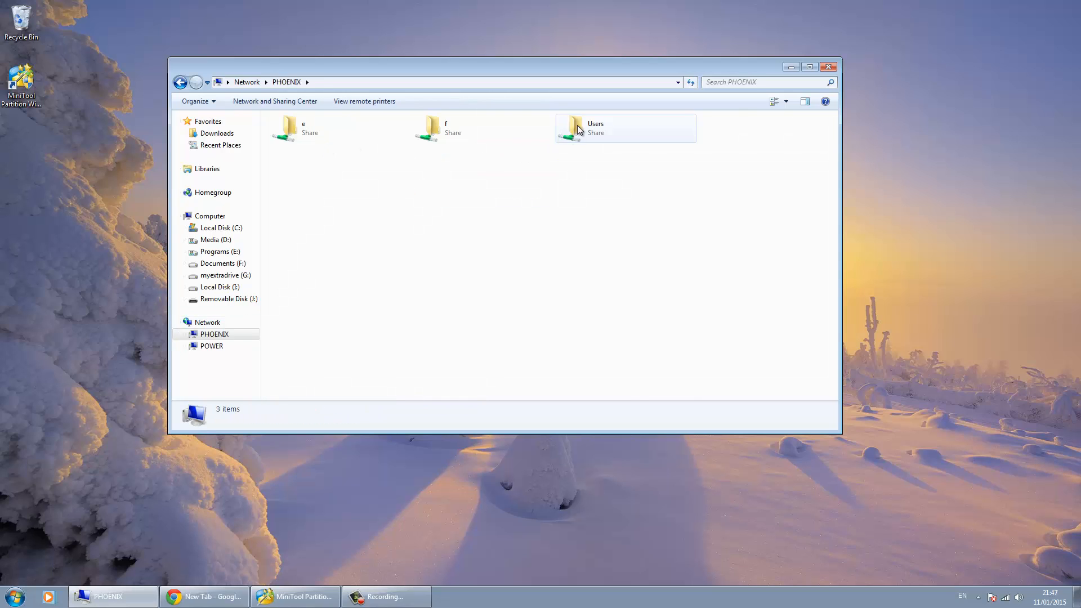
double_click(575, 128)
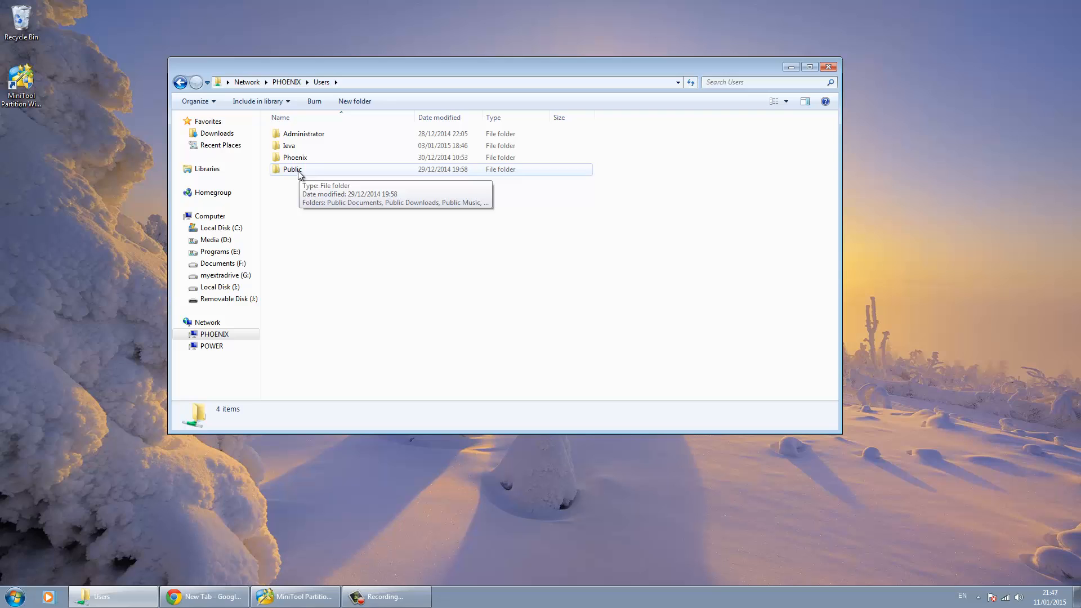
double_click(295, 156)
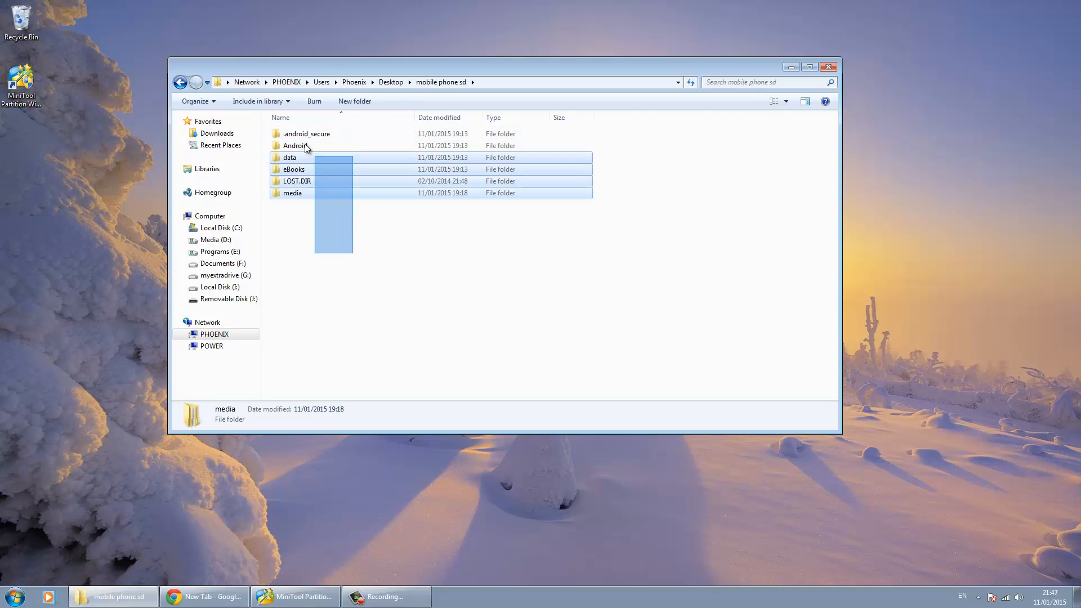
key(ctrl+a)
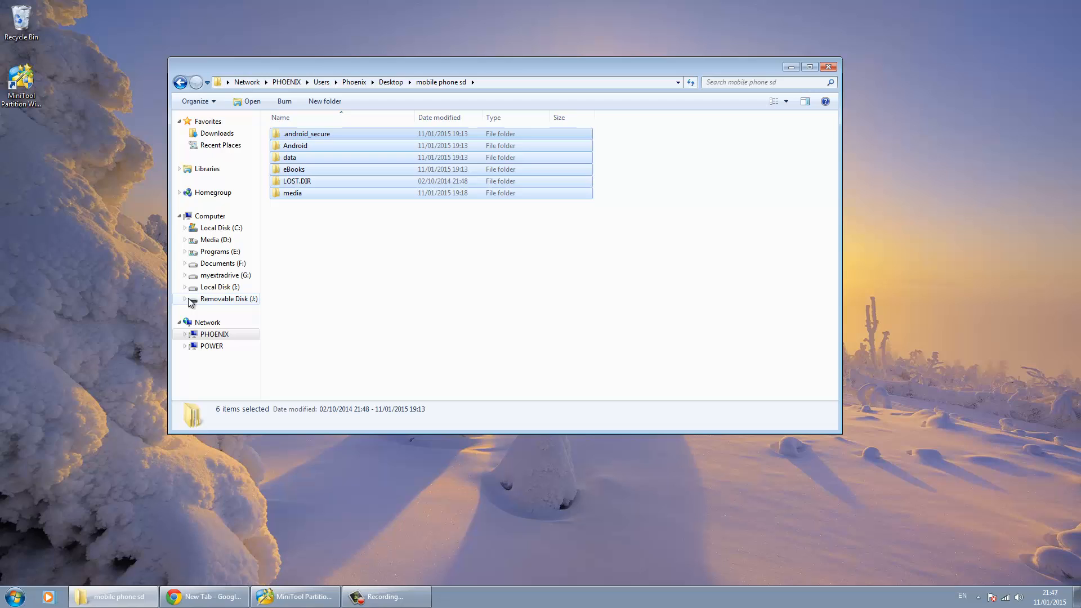
click(229, 298)
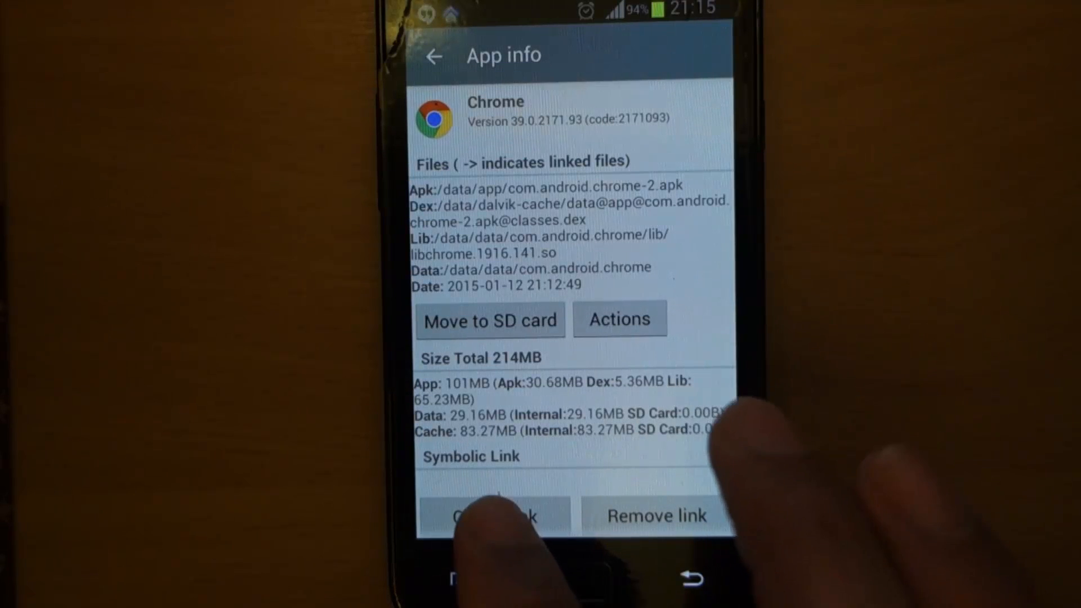
Step: Create the link moving Chrome's files to the SD card and acknowledge the confirmation
click(488, 516)
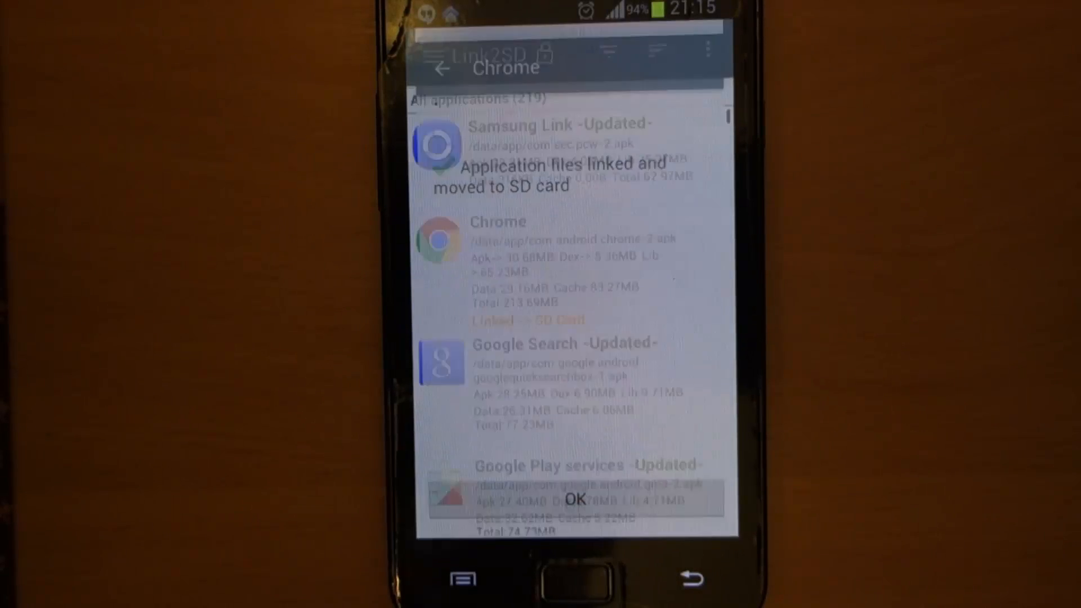
click(580, 496)
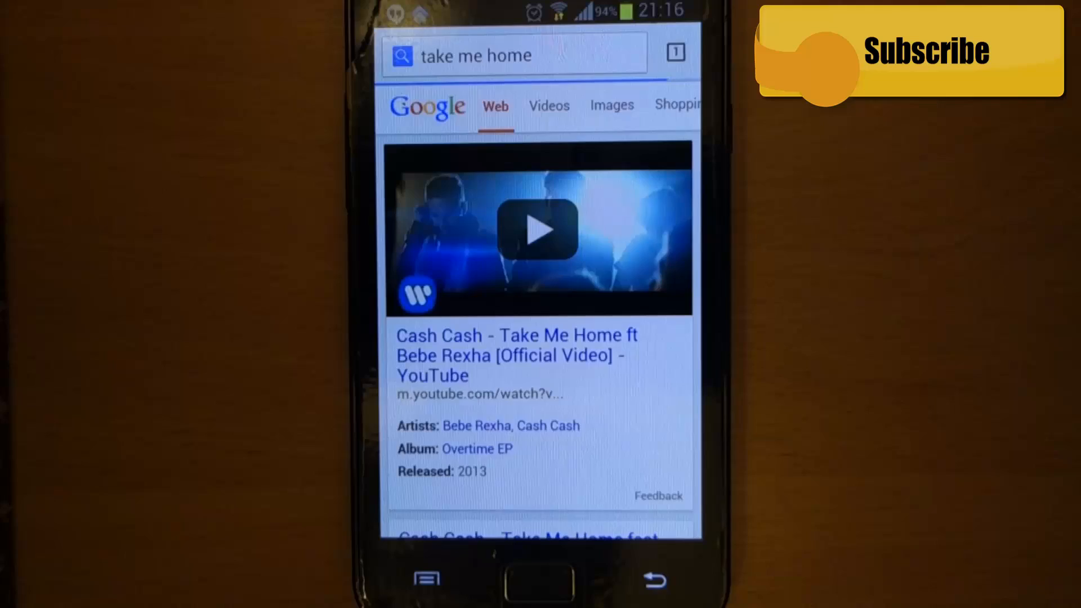
Step: Return to Link2SD's list of 219 apps with Chrome linked and bring up the app options menu
scroll(down, 3)
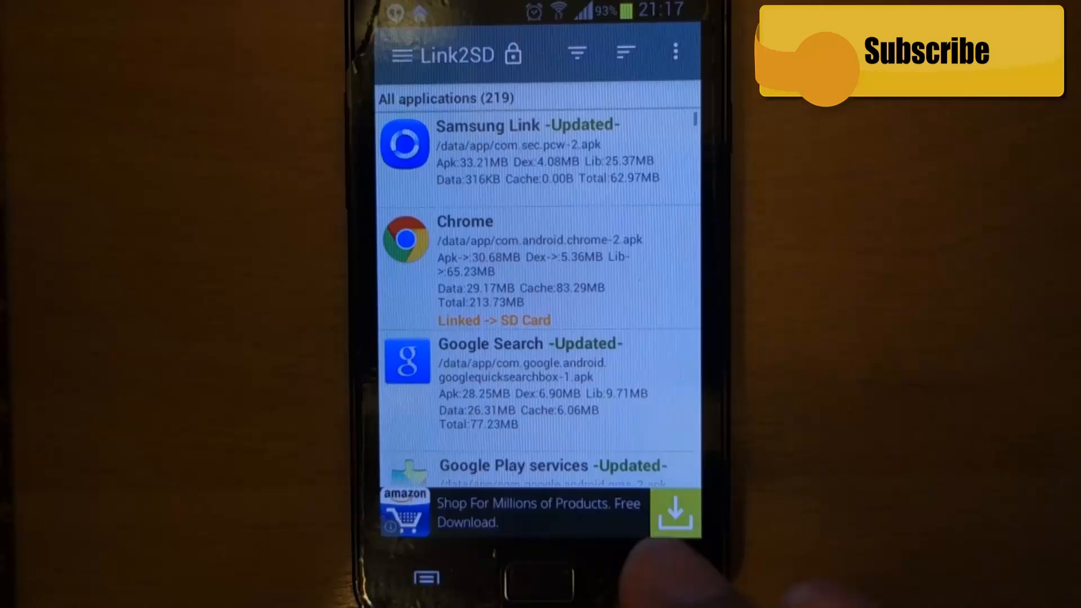
click(579, 52)
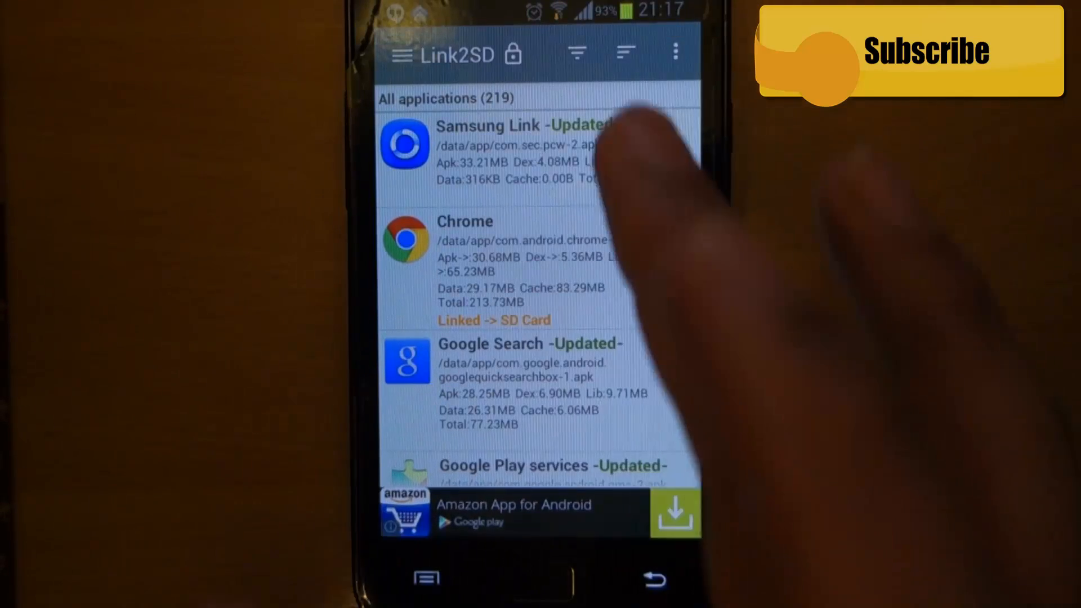
click(620, 50)
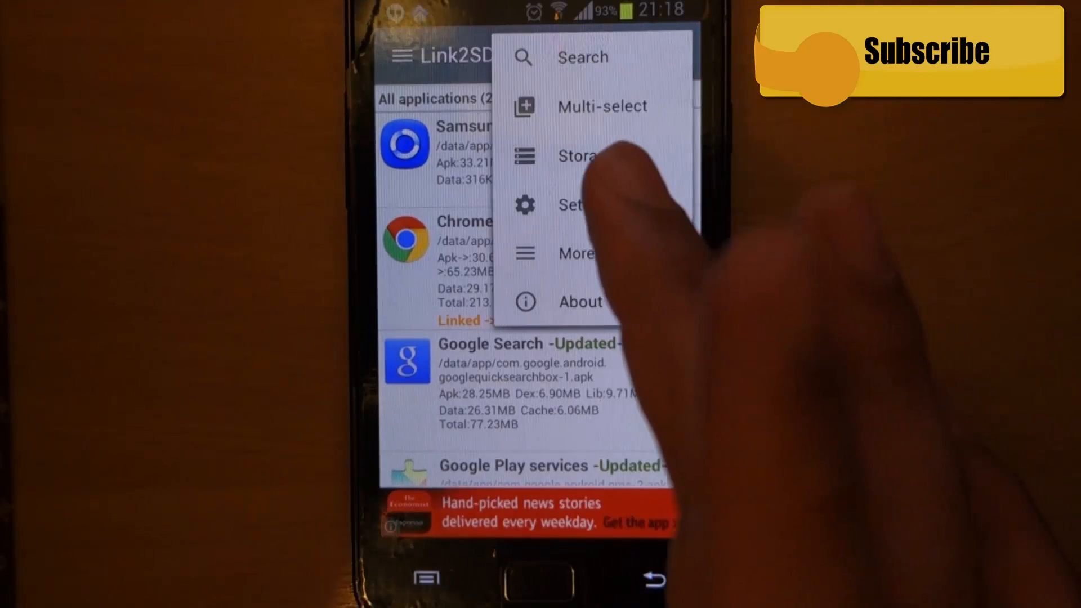
Step: Enable Auto link in Link2SD settings with apk, dalvik-cache and library linking options on
click(572, 205)
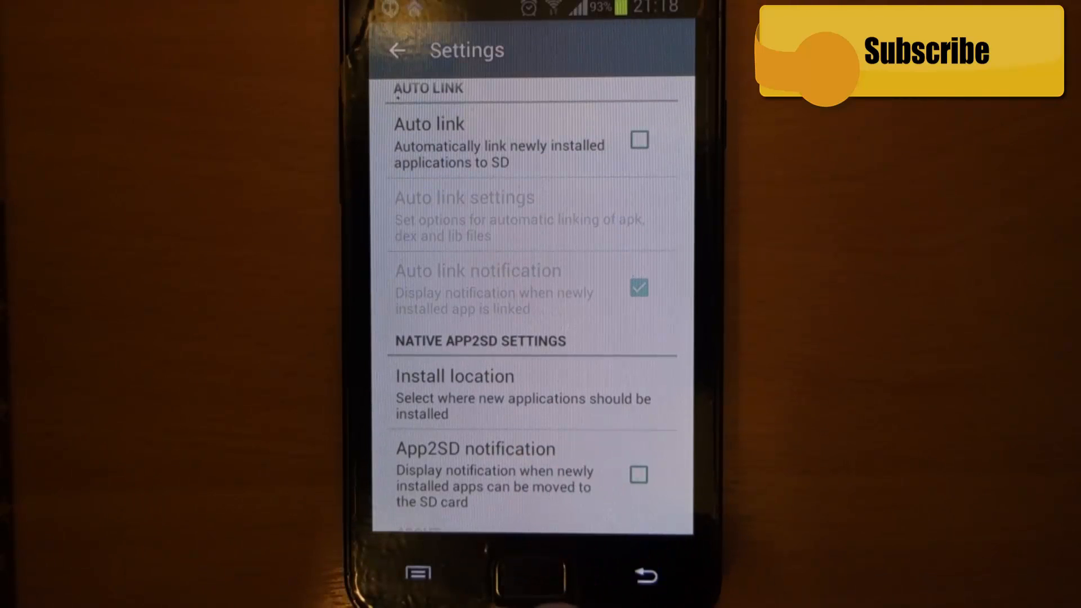
scroll(down, 3)
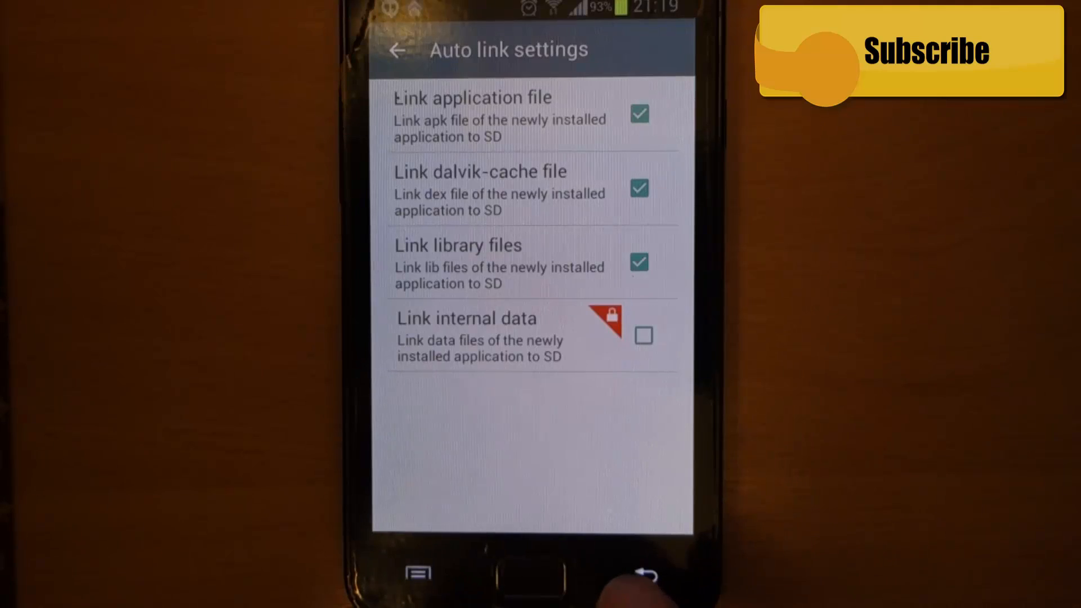
click(646, 576)
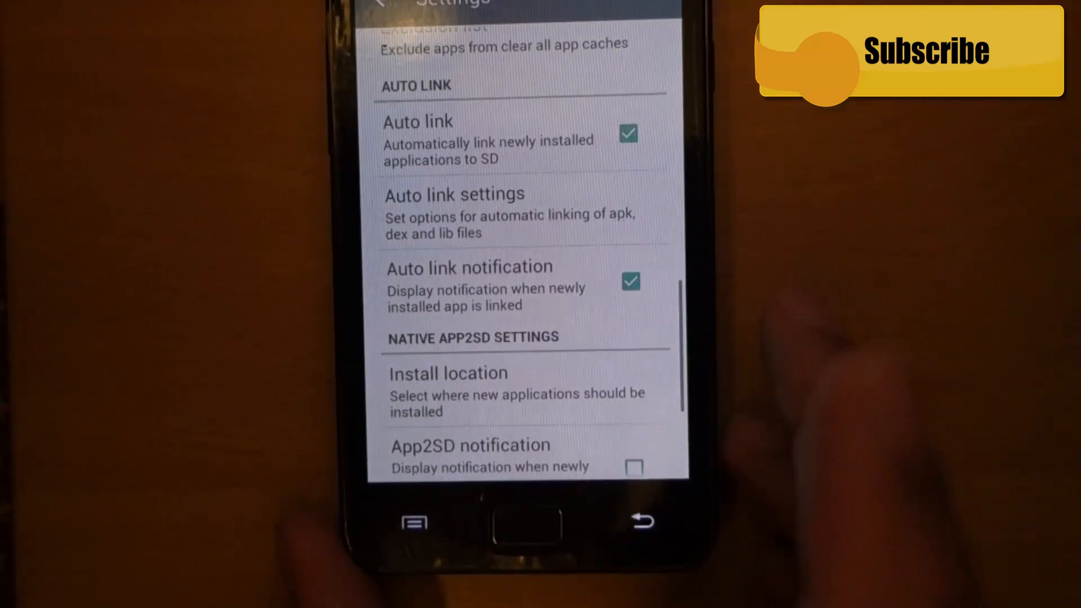